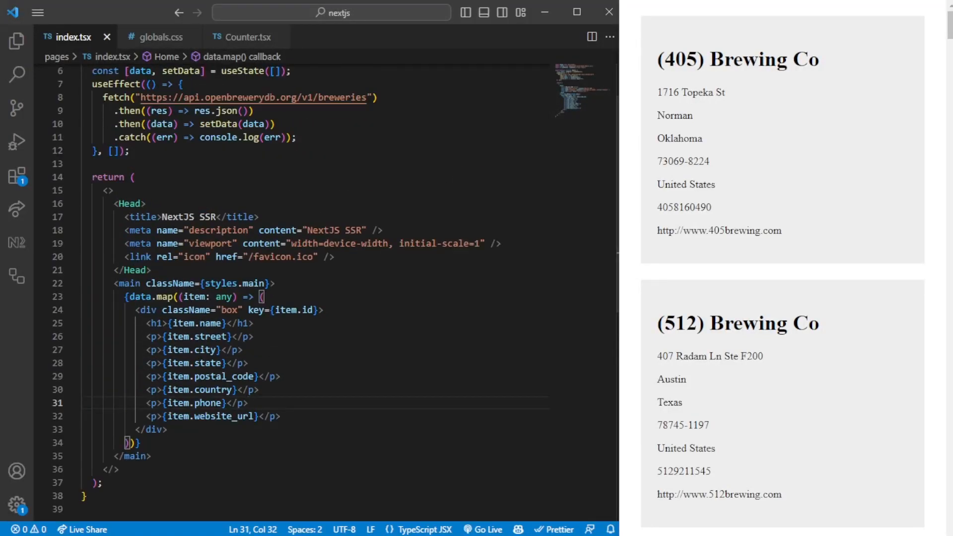
Review the client-side useEffect fetch chain and the currently rendered brewery page
{"action": "scroll", "scroll_direction": "up", "scroll_amount": 3}
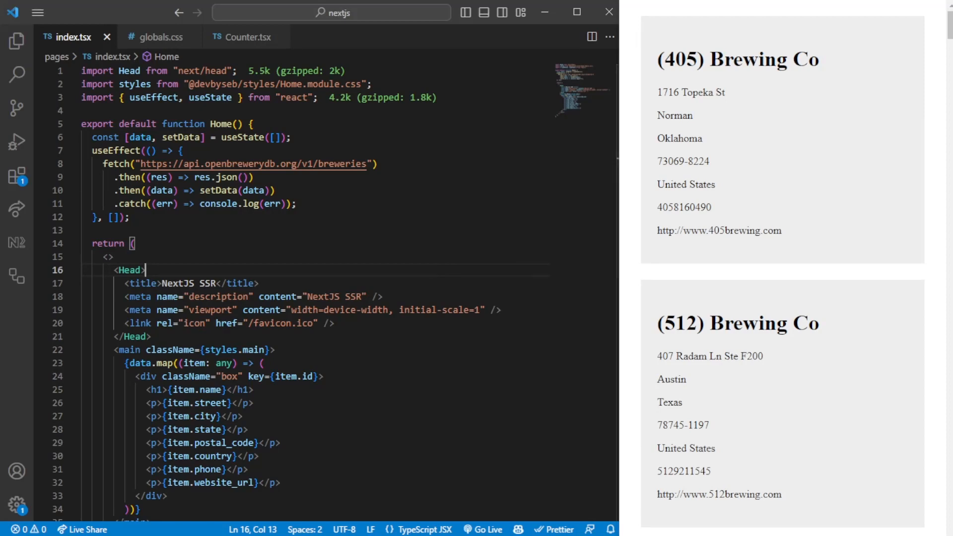
{"action": "mouse_move", "coordinate": [237, 201]}
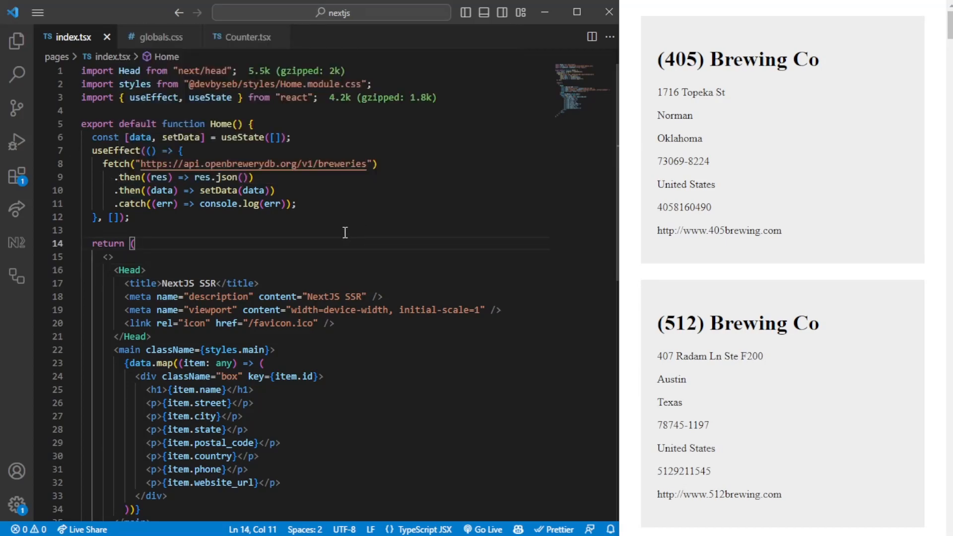
{"action": "left_click_drag", "start_coordinate": [102, 164], "coordinate": [275, 191]}
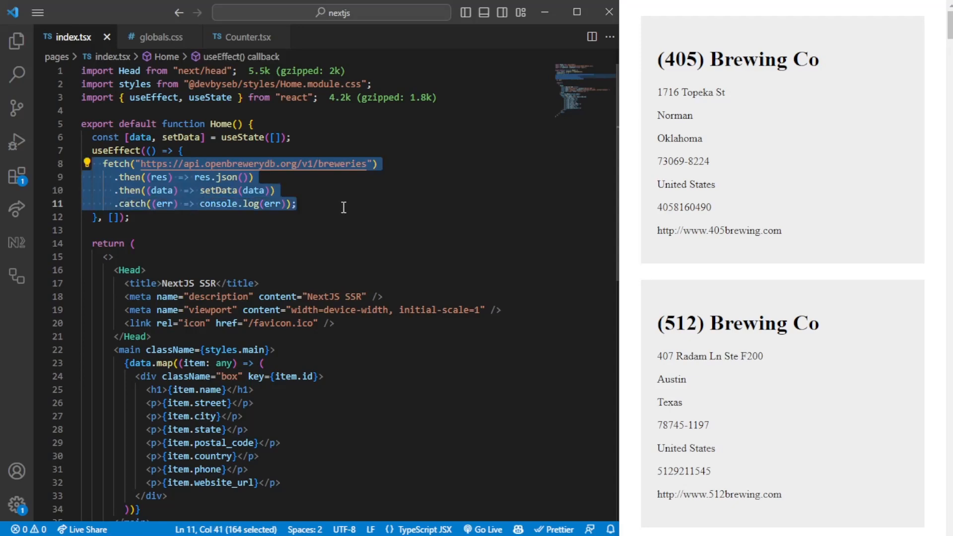
{"action": "left_click", "coordinate": [343, 208]}
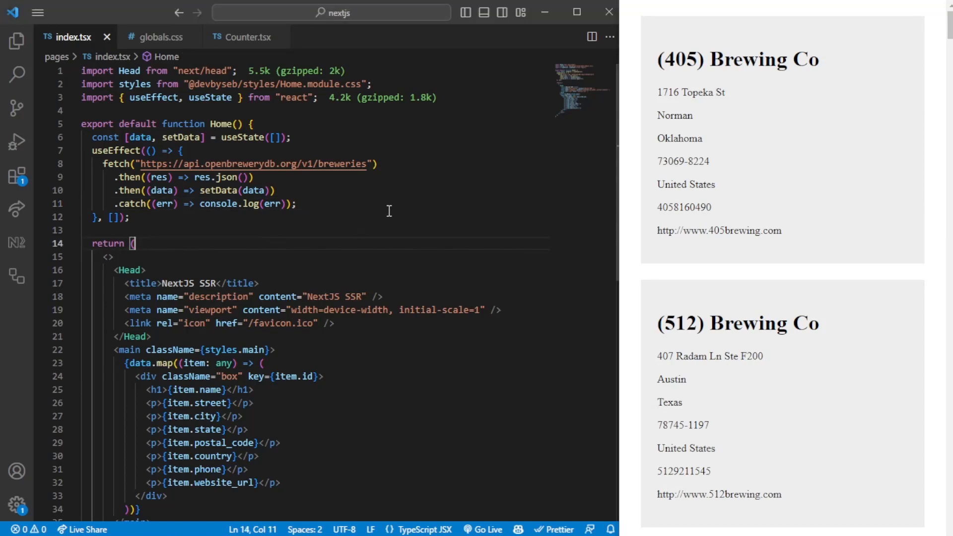
{"action": "mouse_move", "coordinate": [312, 317]}
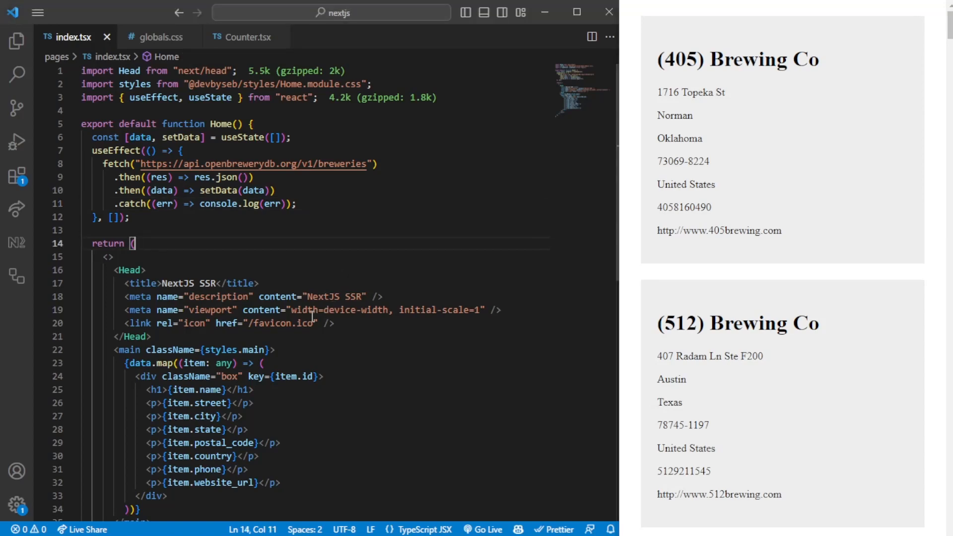
{"action": "scroll", "scroll_direction": "down", "scroll_amount": 3}
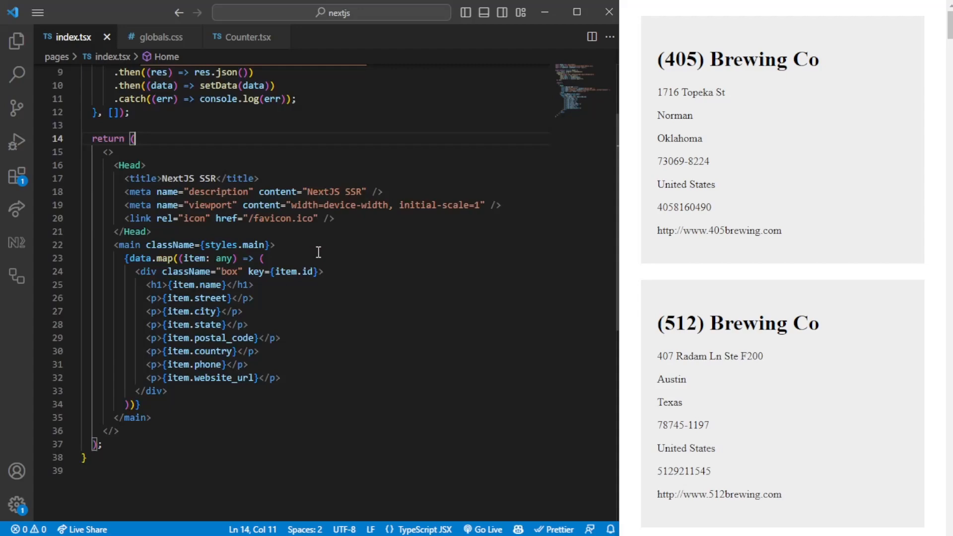
{"action": "scroll", "scroll_direction": "up", "scroll_amount": 3}
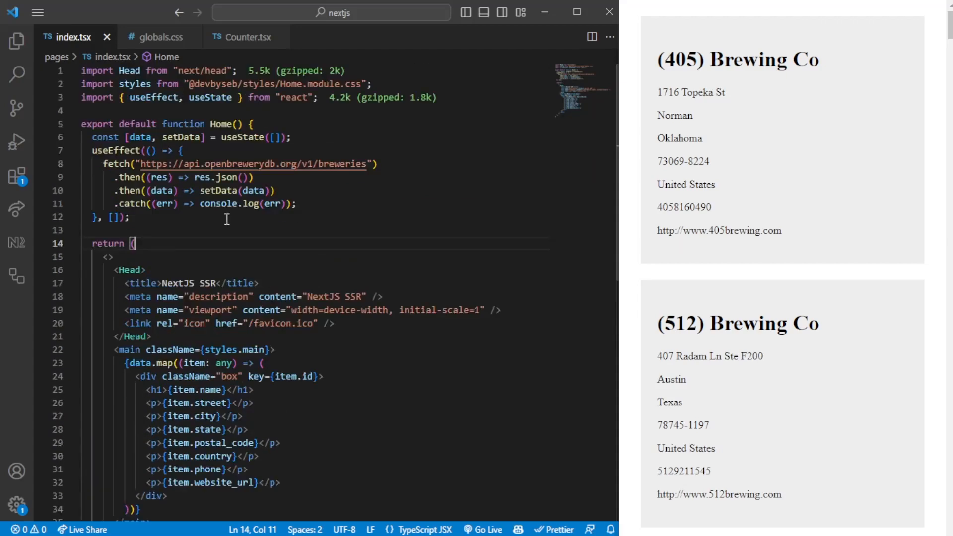
{"action": "scroll", "scroll_direction": "down", "scroll_amount": 3}
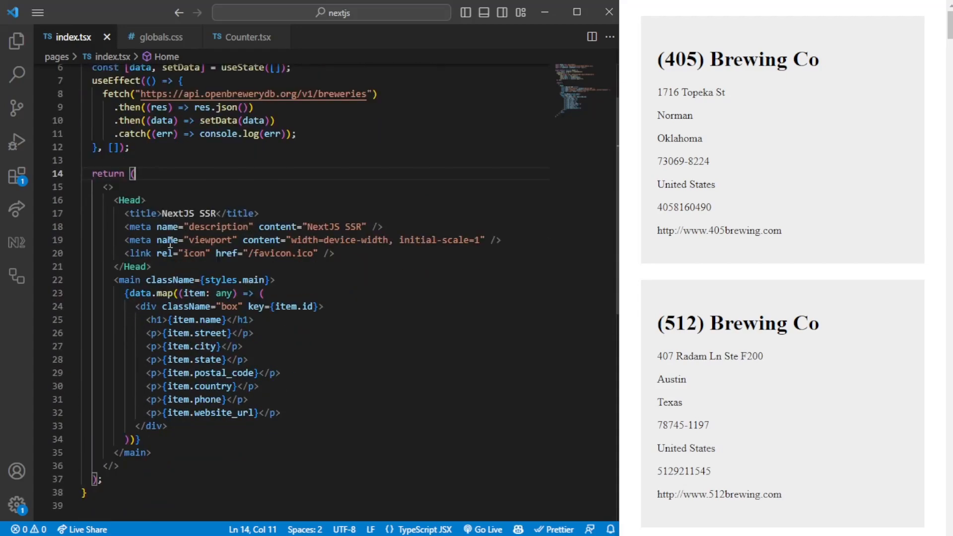
{"action": "mouse_move", "coordinate": [238, 194]}
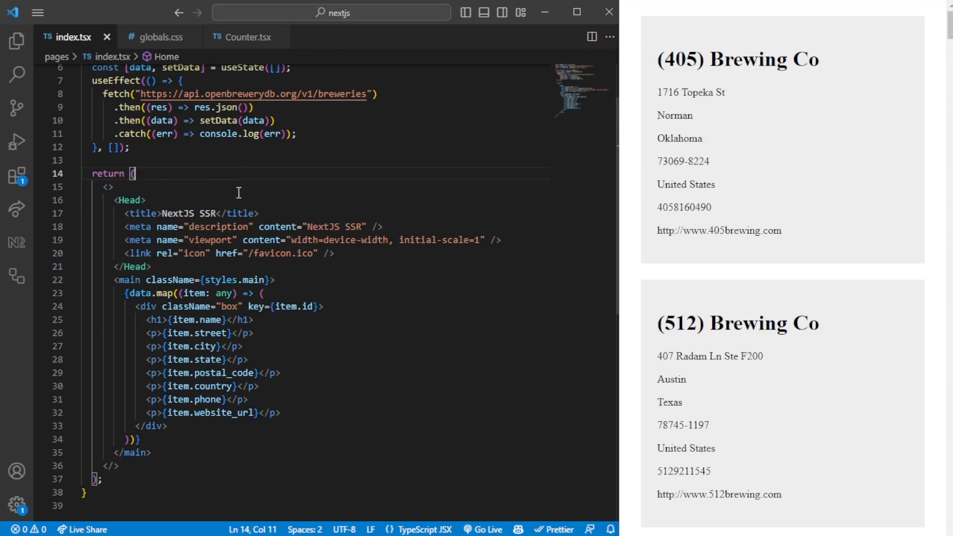
{"action": "scroll", "scroll_direction": "up", "scroll_amount": 3}
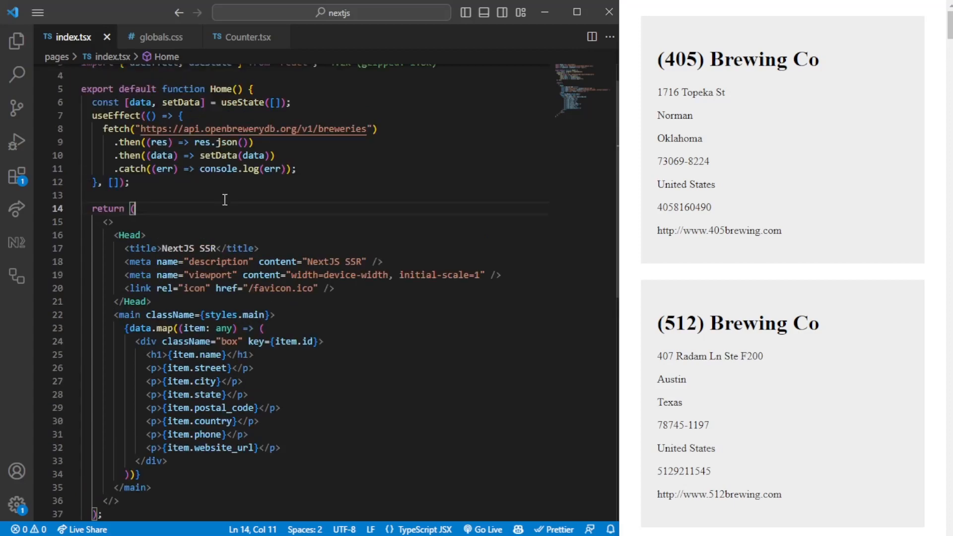
{"action": "mouse_move", "coordinate": [222, 201]}
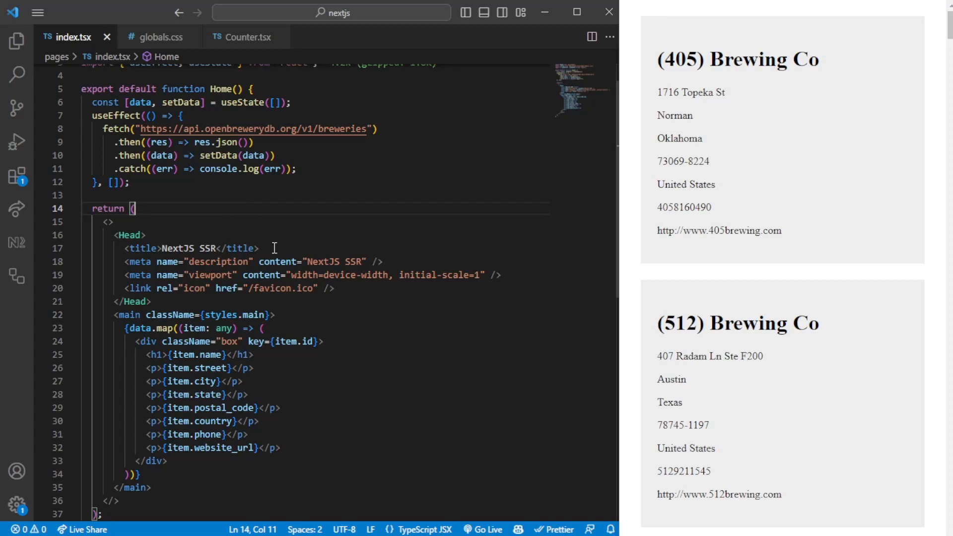
{"action": "mouse_move", "coordinate": [284, 244]}
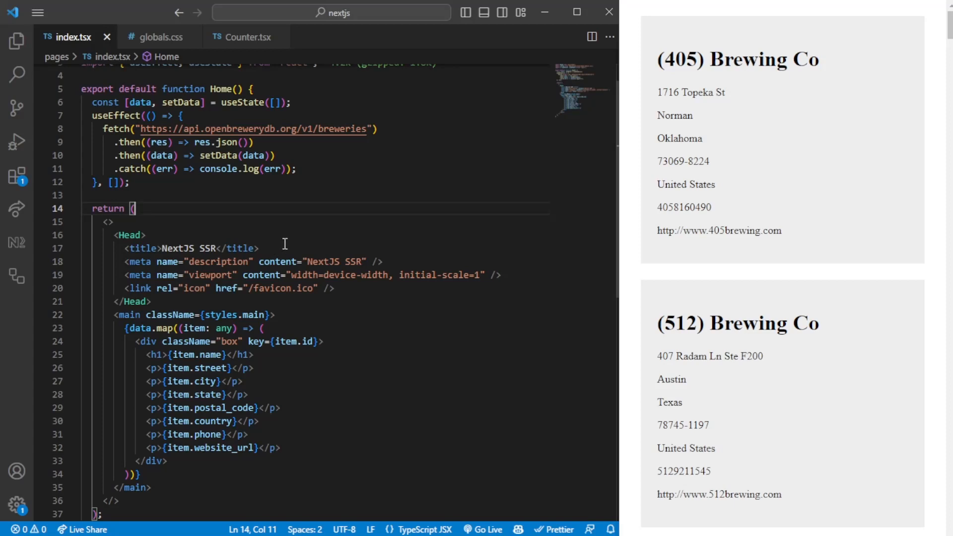
{"action": "mouse_move", "coordinate": [296, 235]}
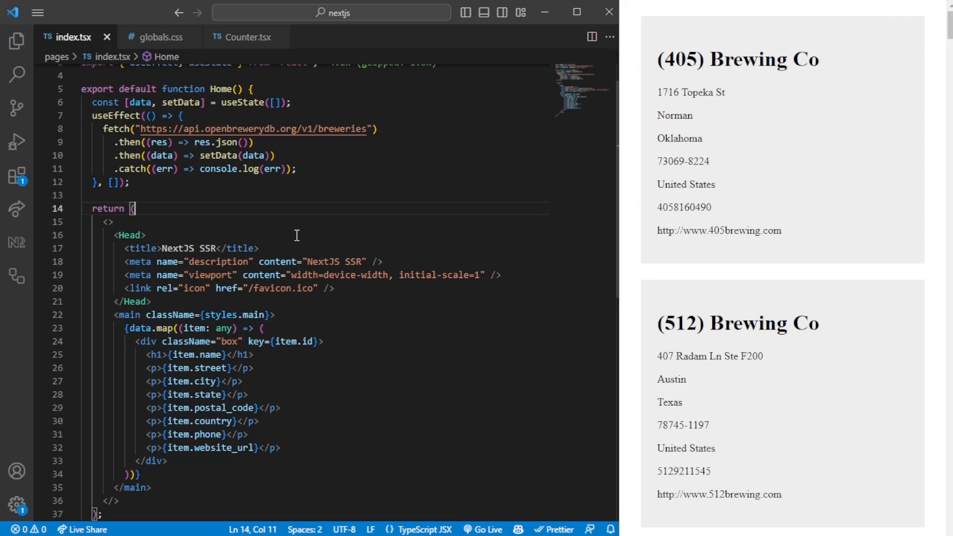
{"action": "mouse_move", "coordinate": [369, 232]}
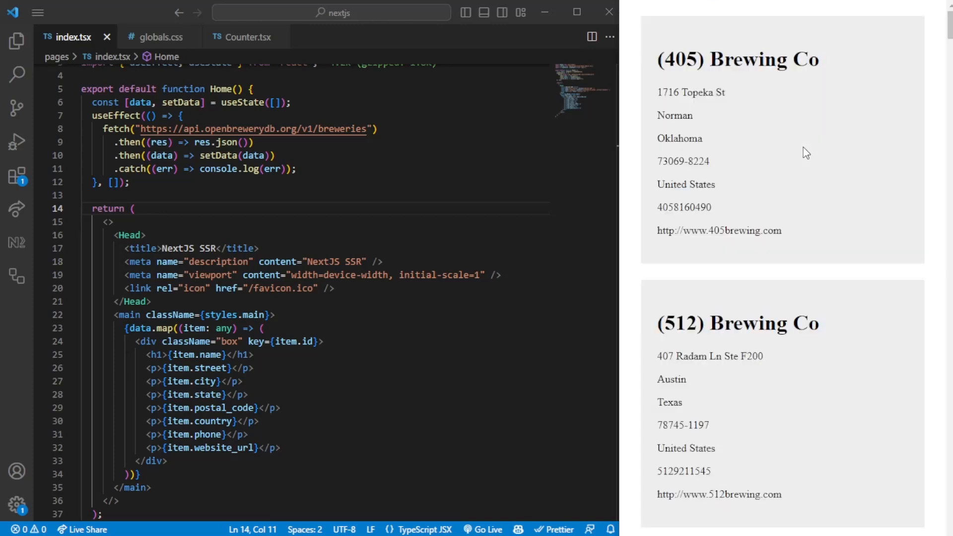
{"action": "double_click", "coordinate": [761, 59]}
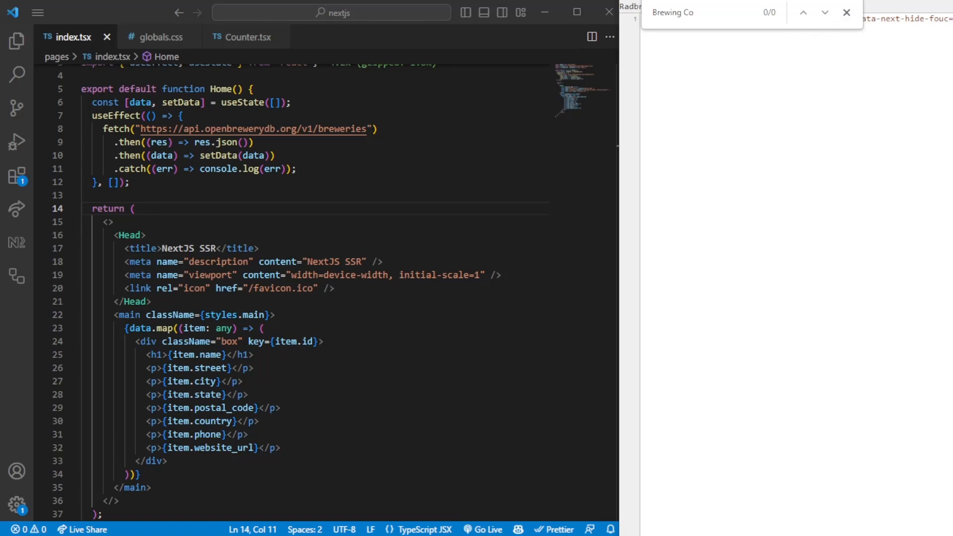
{"action": "left_click", "coordinate": [846, 12]}
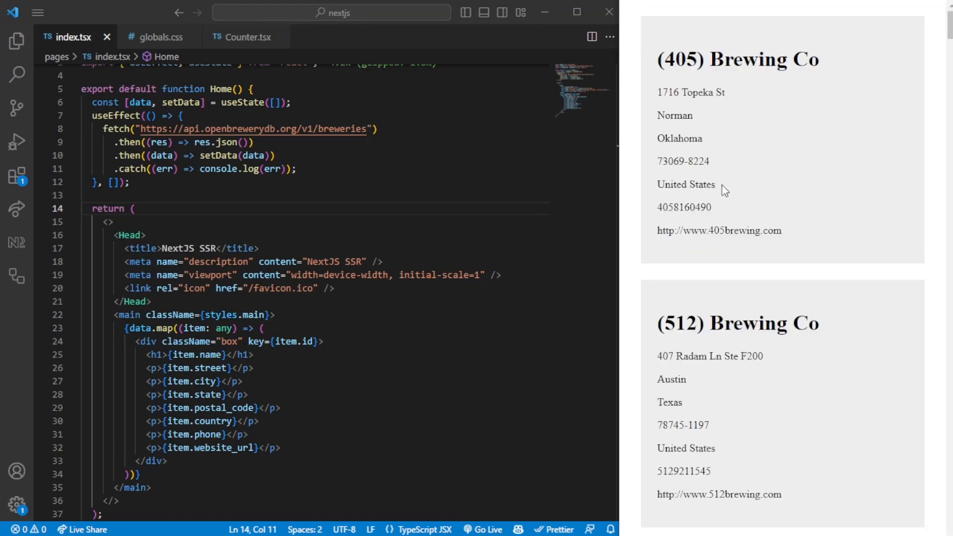
{"action": "left_click", "coordinate": [377, 275]}
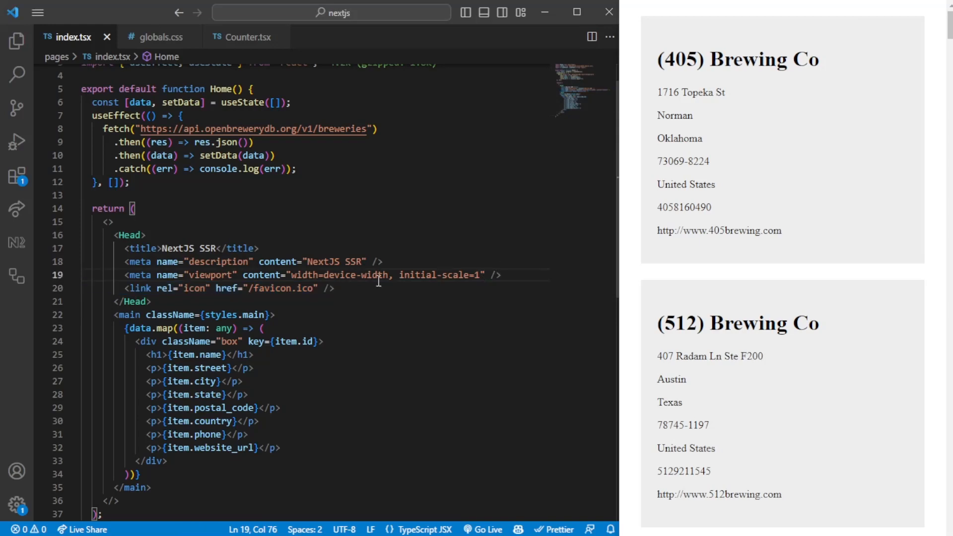
{"action": "mouse_move", "coordinate": [249, 249]}
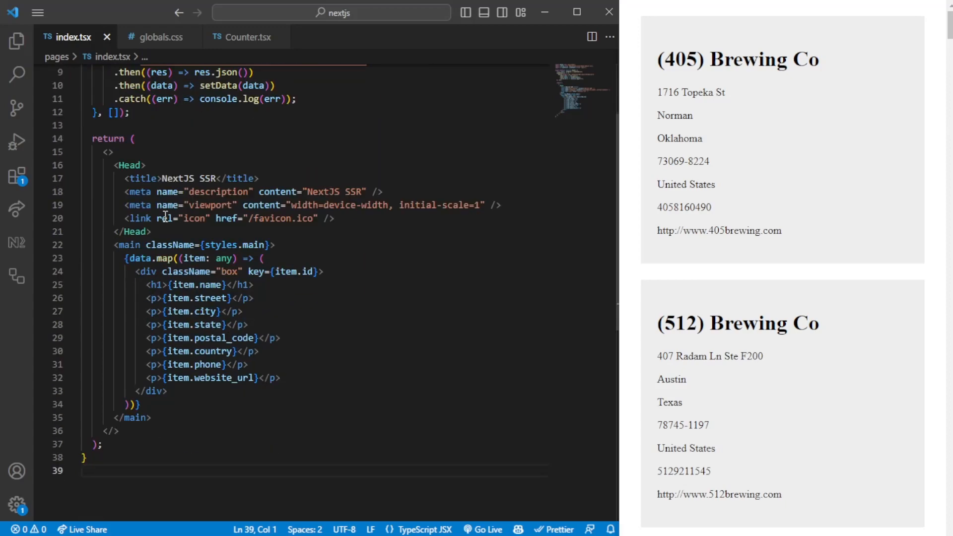
Write export async function getServerSideProps(context) below the component
{"action": "type", "text": "export async function getServerSidePRo"}
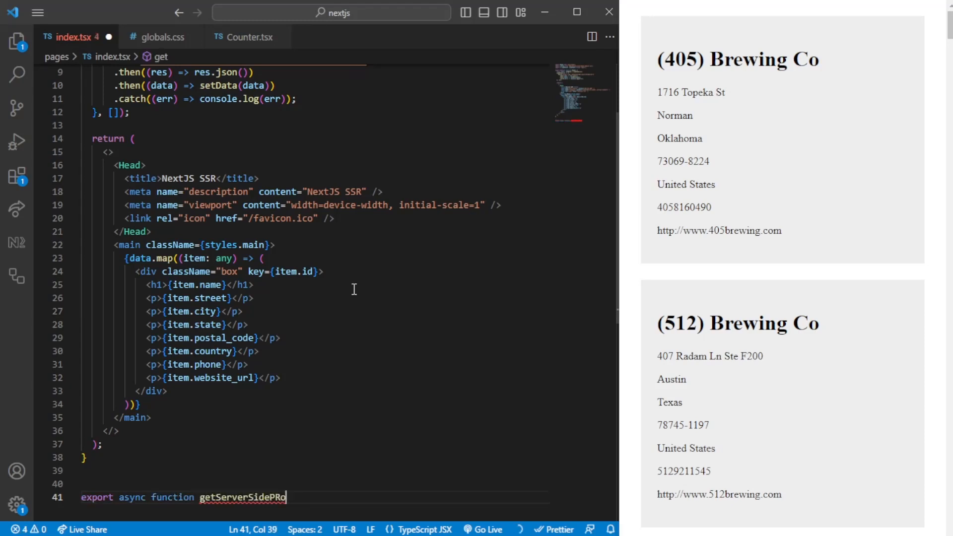
{"action": "type", "text": "ps()"}
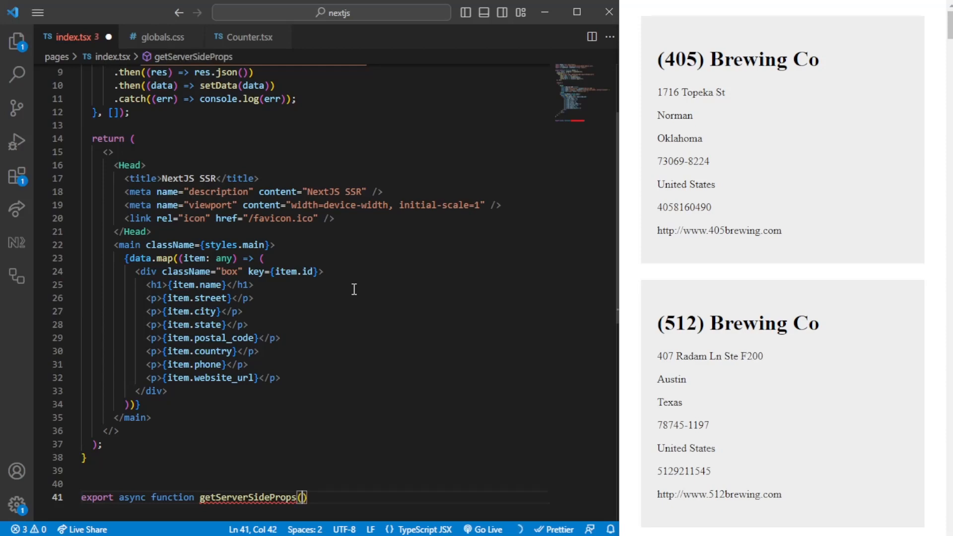
{"action": "type", "text": "context) {"}
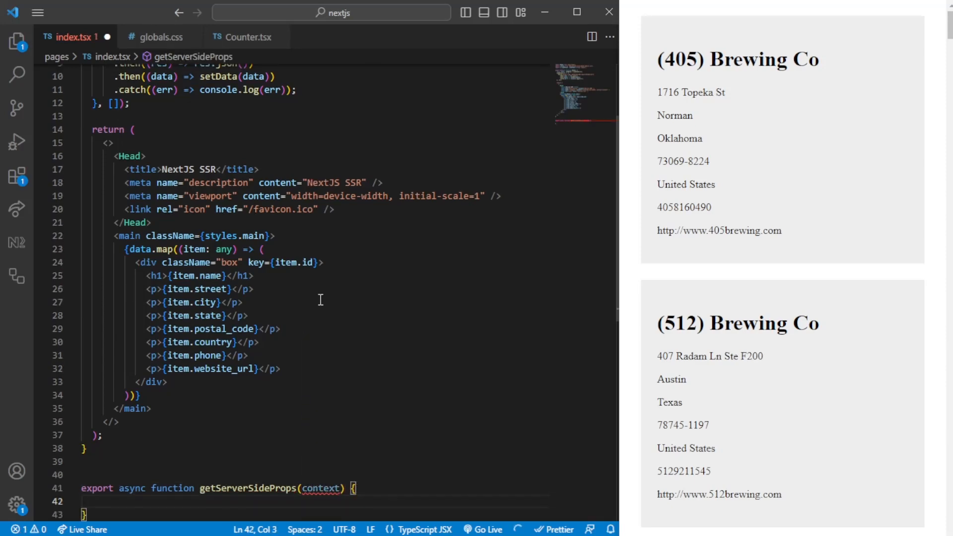
{"action": "scroll", "scroll_direction": "down", "scroll_amount": 3}
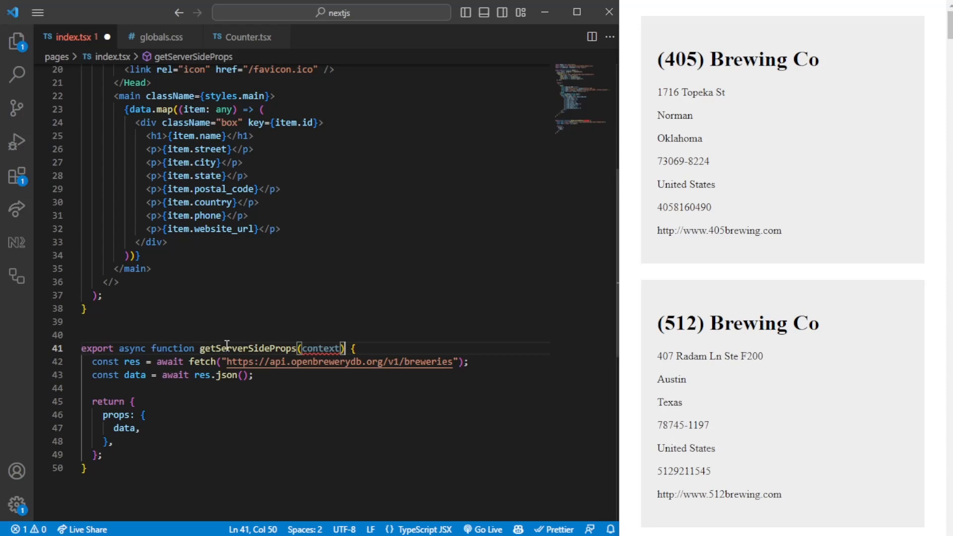
Check the returned { props: { data } } object, leaving Home without the useState/useEffect fetch
{"action": "scroll", "scroll_direction": "up", "scroll_amount": 3}
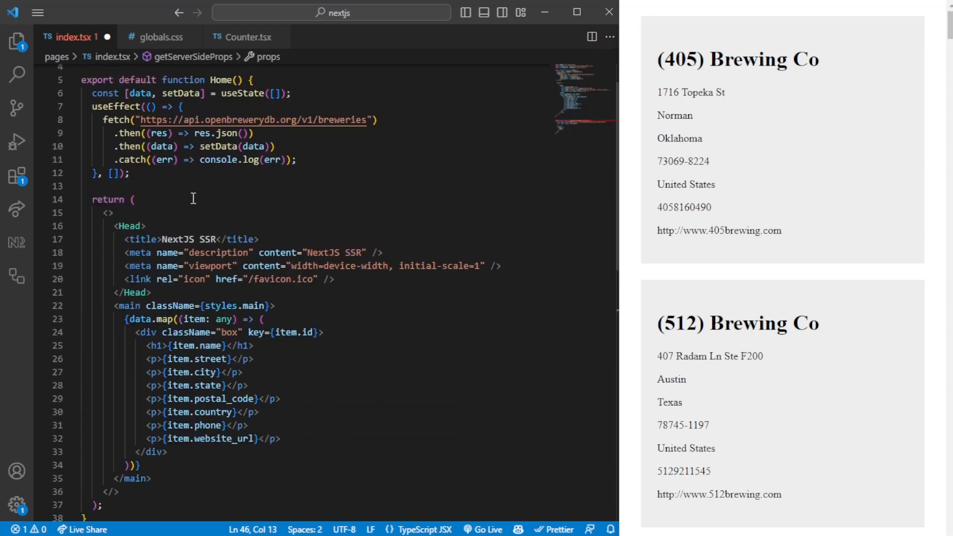
{"action": "scroll", "scroll_direction": "down", "scroll_amount": 3}
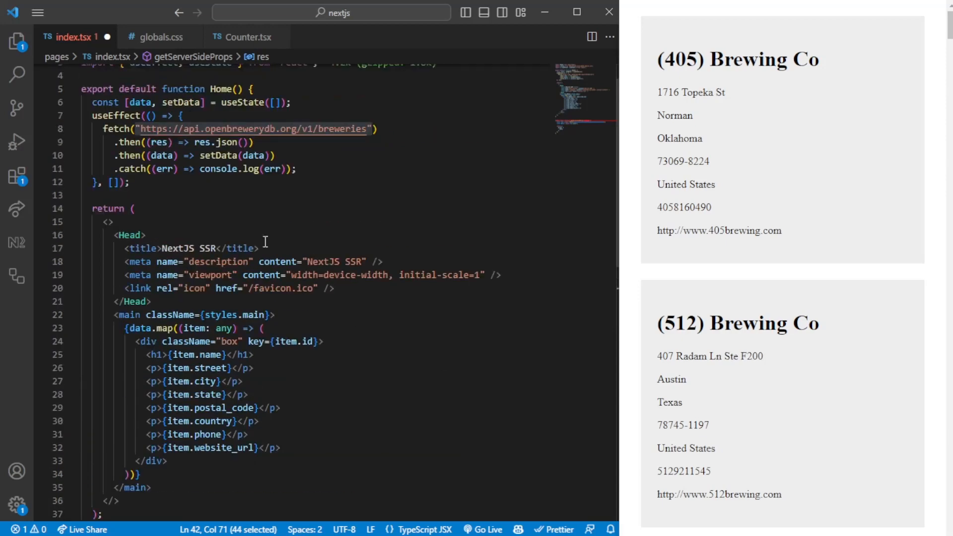
{"action": "scroll", "scroll_direction": "up", "scroll_amount": 3}
{"action": "type", "text": "const data = await res.json();"}
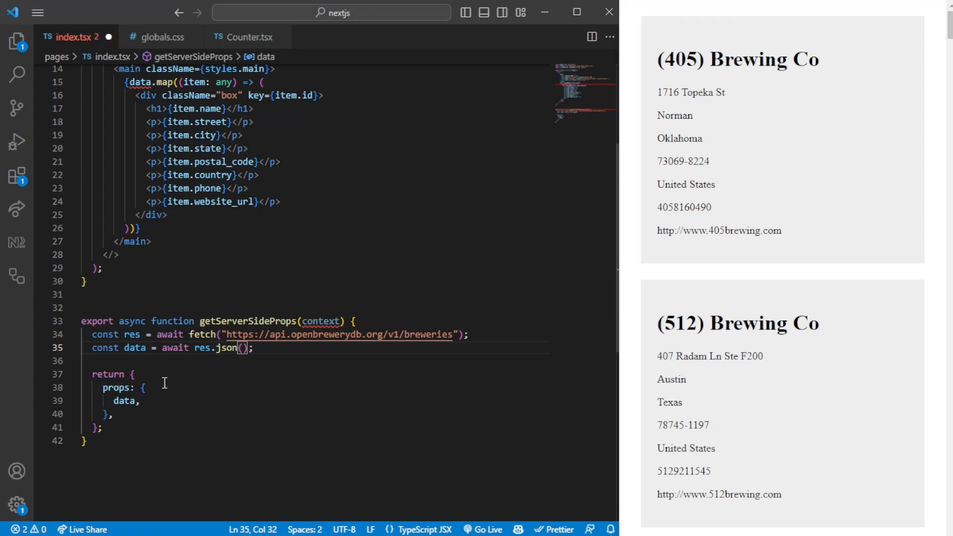
{"action": "left_click", "coordinate": [112, 414]}
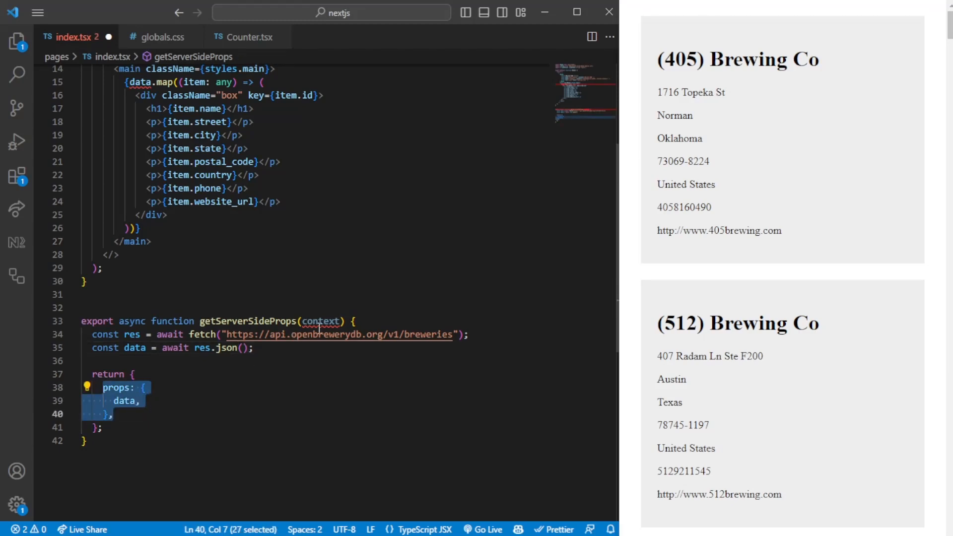
{"action": "left_click", "coordinate": [118, 388]}
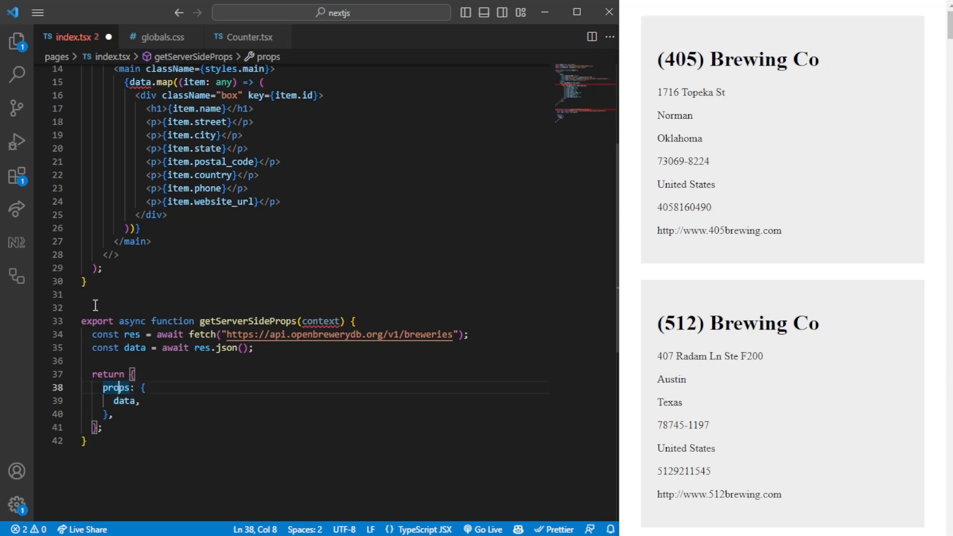
{"action": "scroll", "scroll_direction": "up", "scroll_amount": 3}
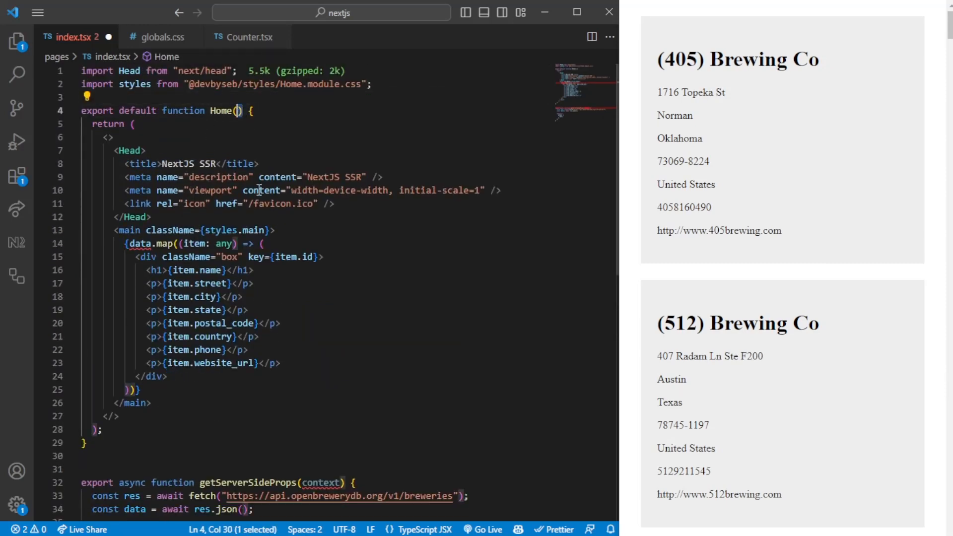
{"action": "scroll", "scroll_direction": "down", "scroll_amount": 3}
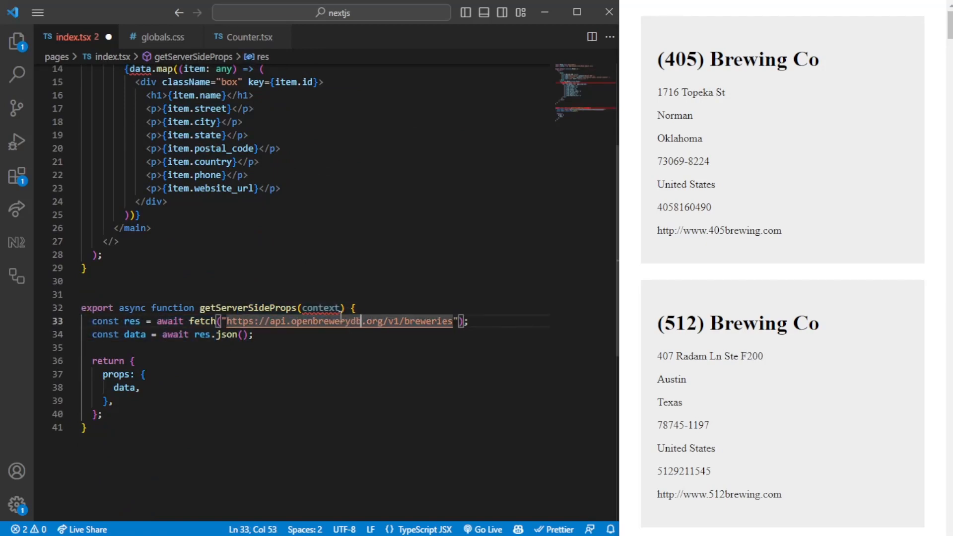
{"action": "mouse_move", "coordinate": [324, 308]}
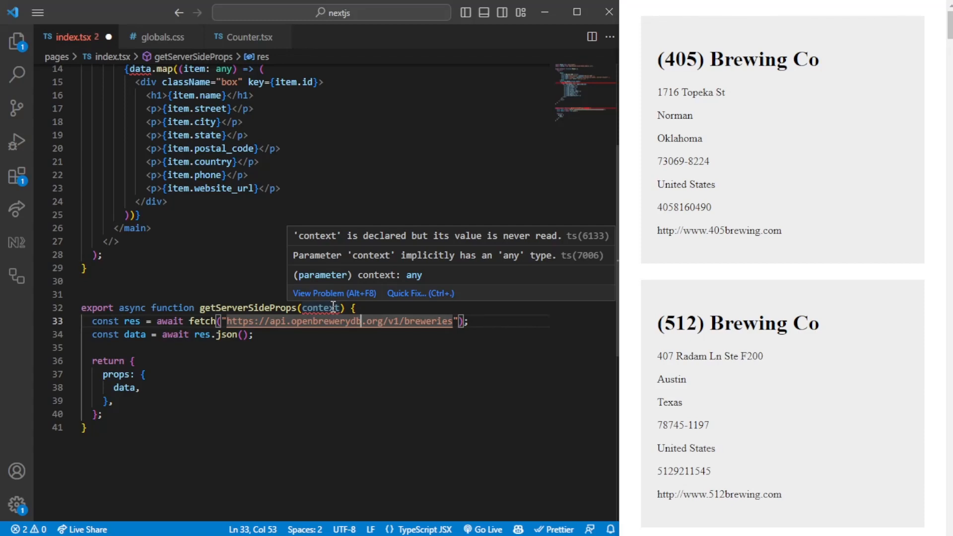
{"action": "left_click", "coordinate": [307, 349]}
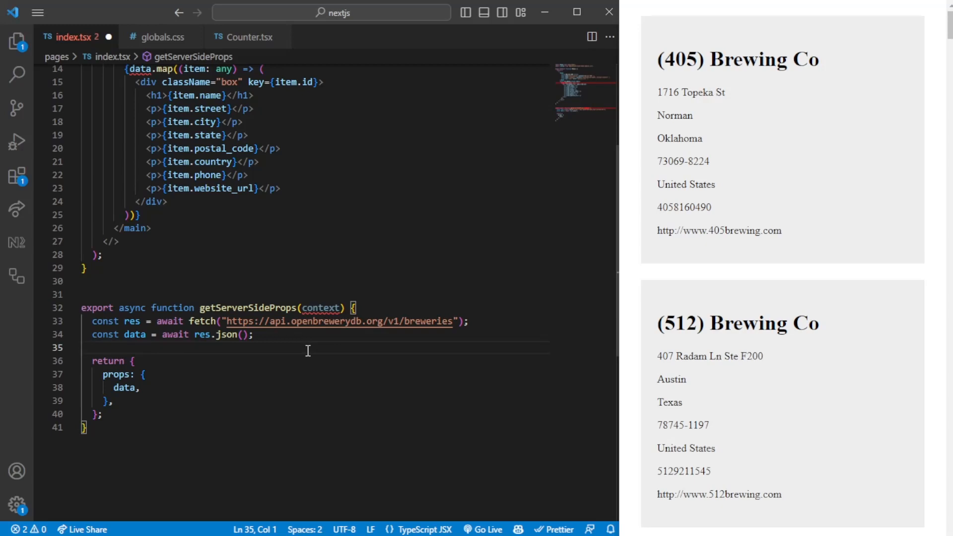
{"action": "mouse_move", "coordinate": [327, 330]}
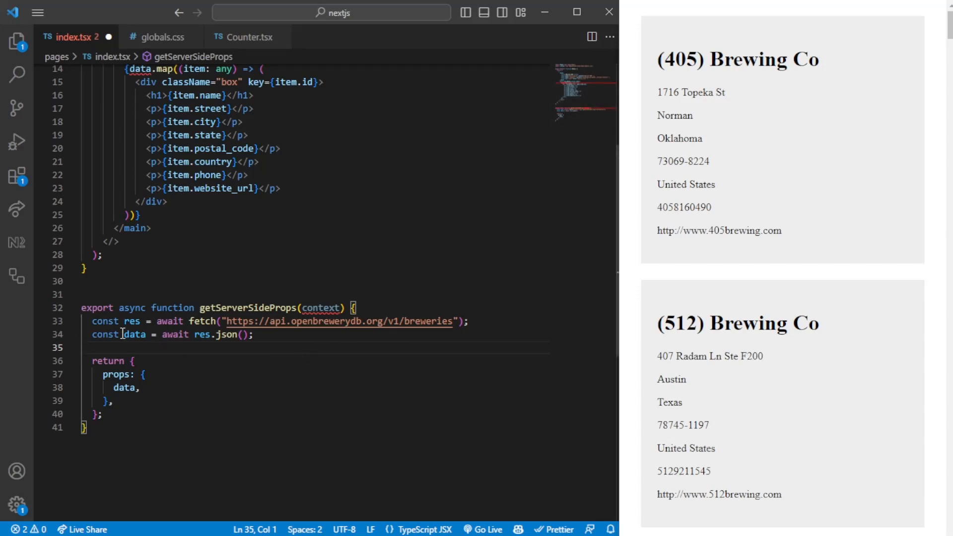
{"action": "left_click", "coordinate": [468, 321]}
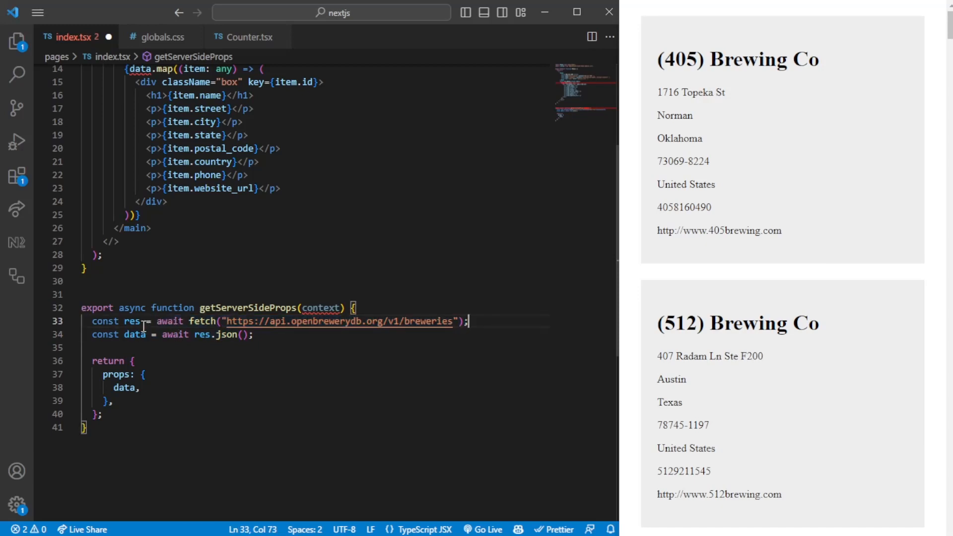
{"action": "left_click", "coordinate": [264, 347]}
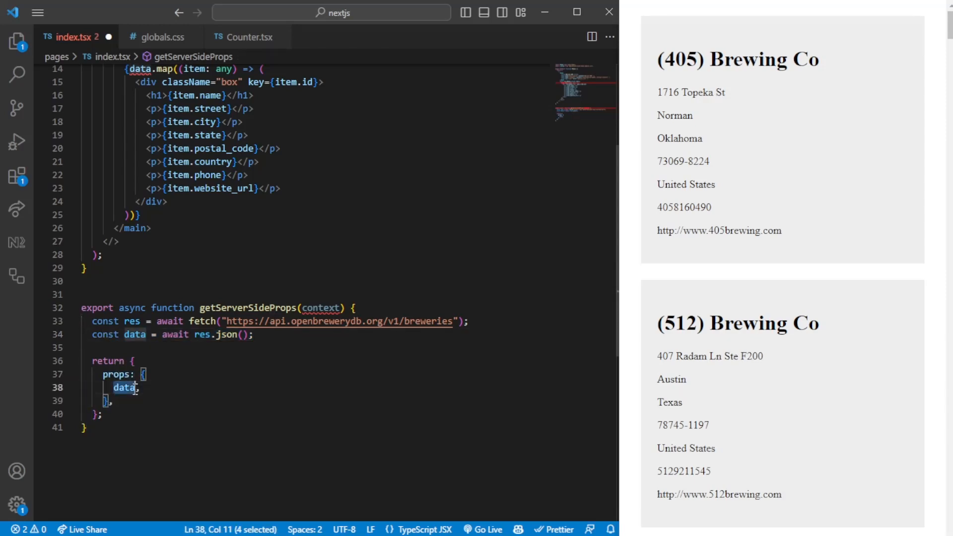
{"action": "scroll", "scroll_direction": "up", "scroll_amount": 3}
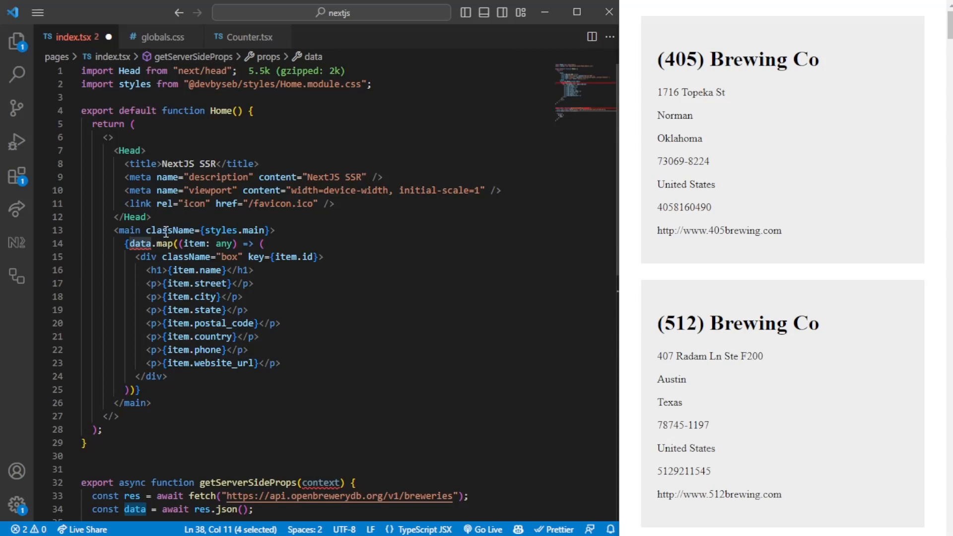
Declare interface HomeProps { data: any; } and change Home to take { data }: HomeProps
{"action": "type", "text": "interface HomeProps {"}
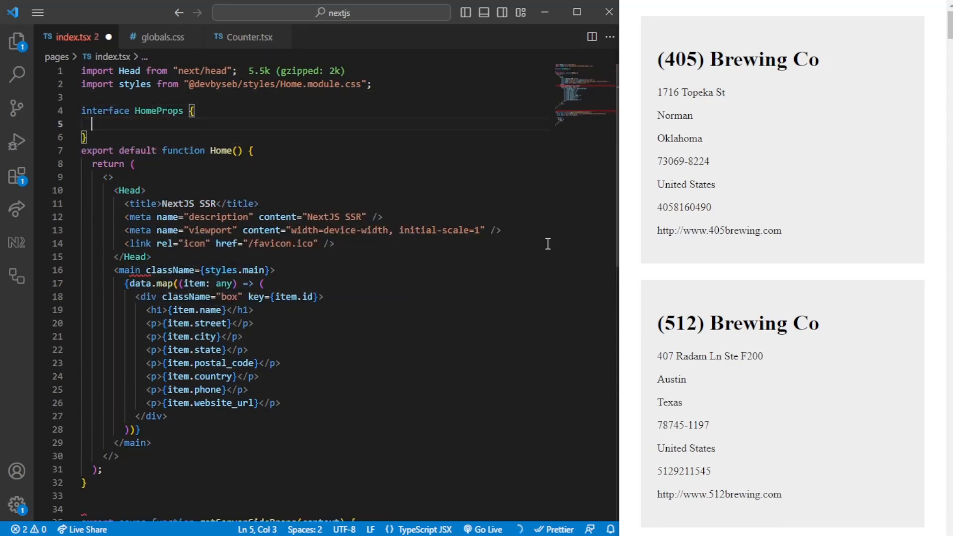
{"action": "type", "text": "data: any;"}
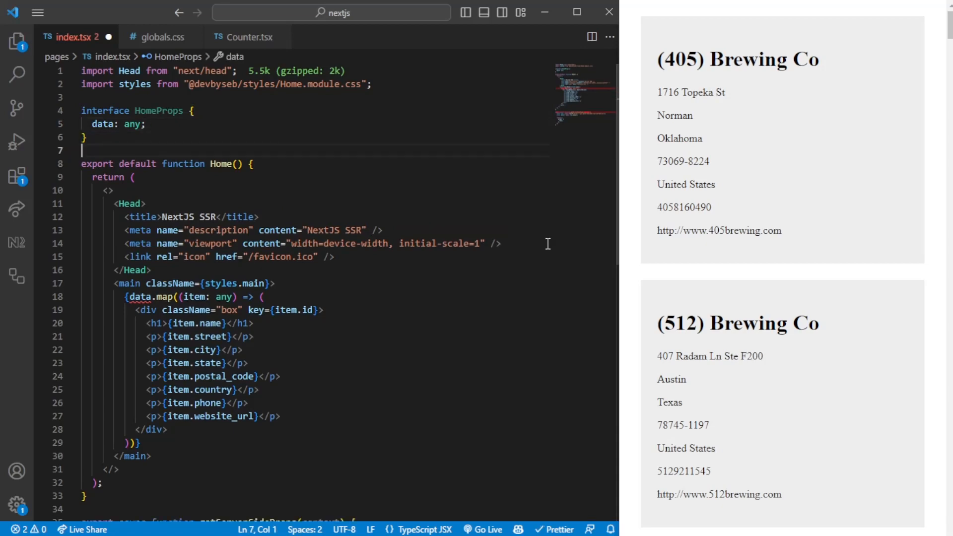
{"action": "double_click", "coordinate": [159, 111]}
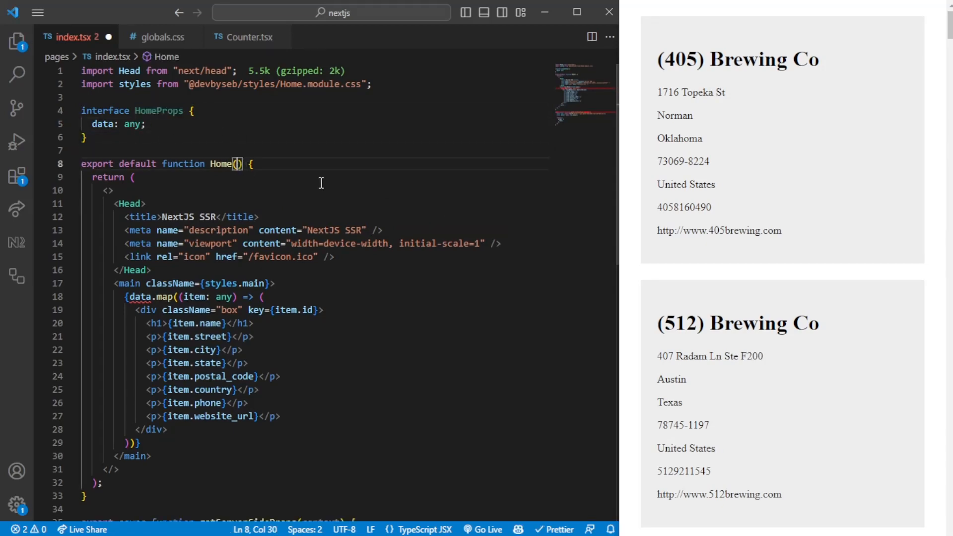
{"action": "type", "text": "{ data }: HomeProps"}
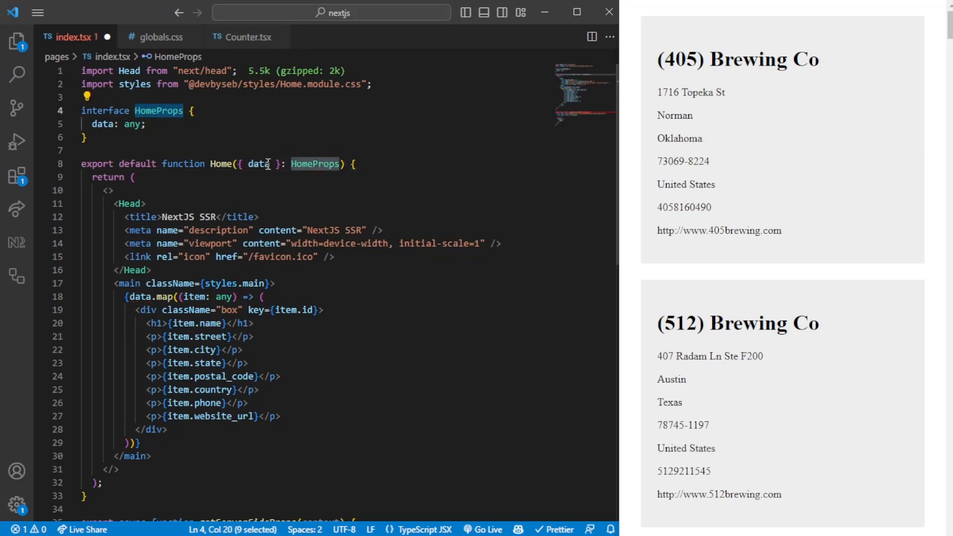
Re-enter the context parameter of getServerSideProps
{"action": "scroll", "scroll_direction": "down", "scroll_amount": 3}
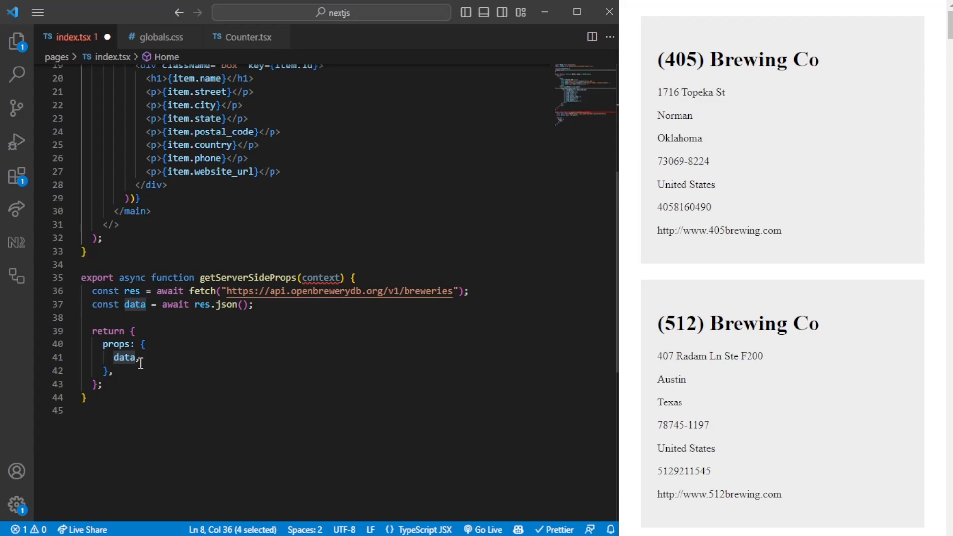
{"action": "scroll", "scroll_direction": "up", "scroll_amount": 3}
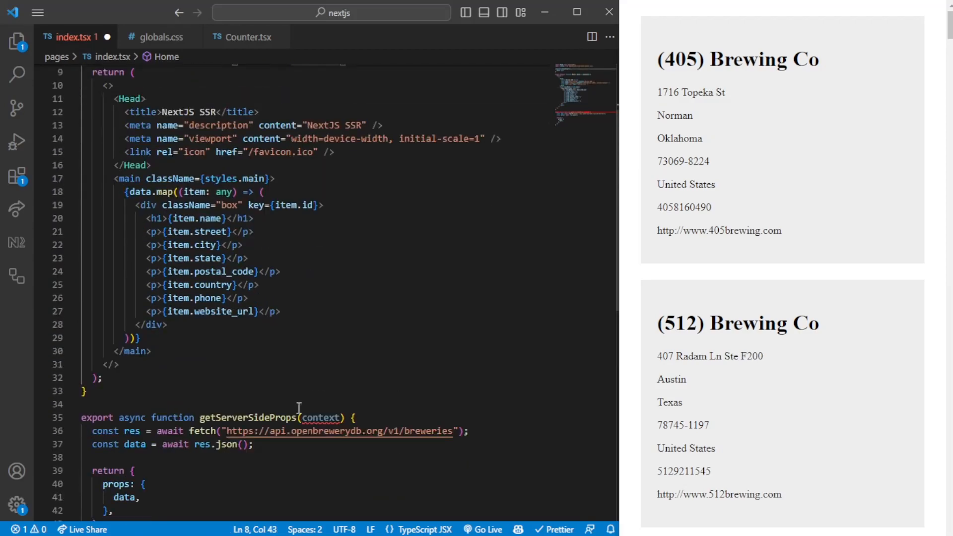
{"action": "left_click", "coordinate": [320, 418]}
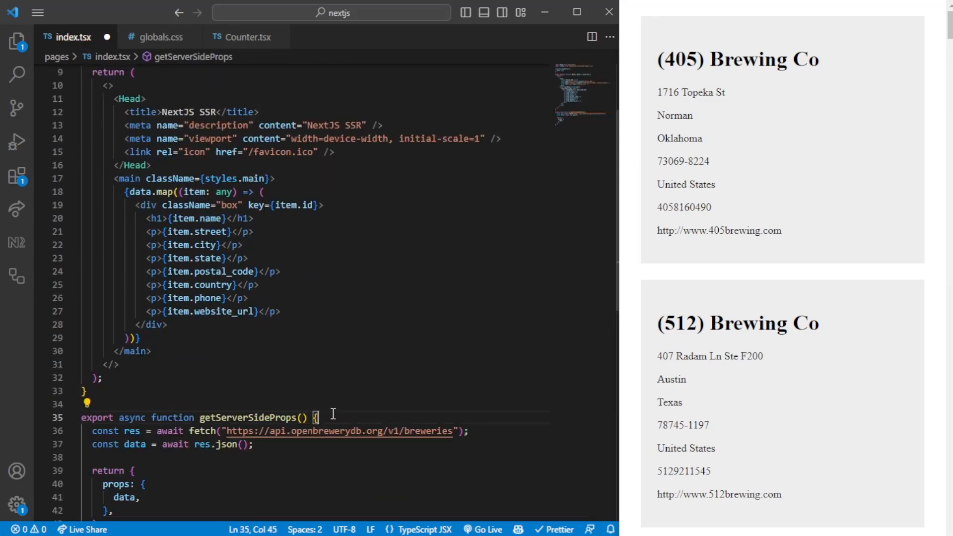
{"action": "type", "text": "context"}
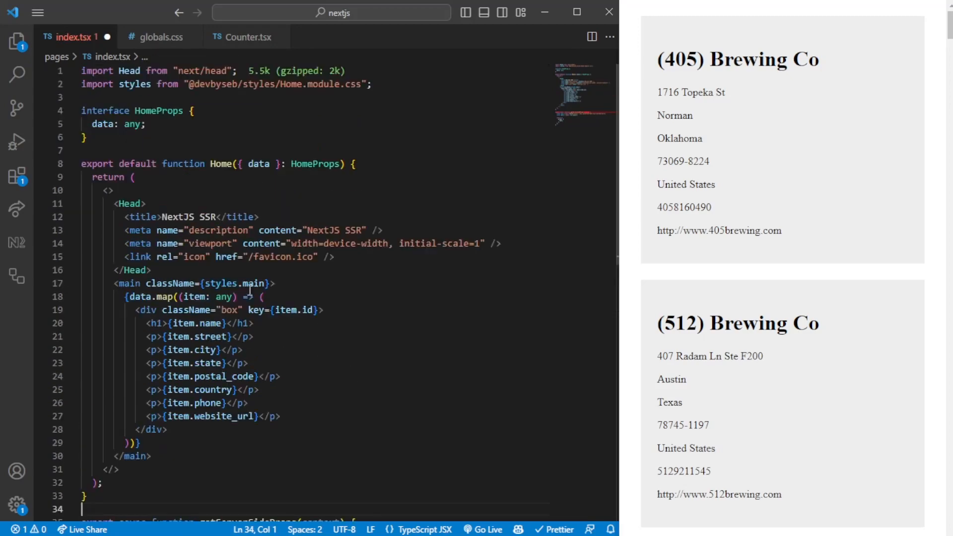
{"action": "scroll", "scroll_direction": "down", "scroll_amount": 3}
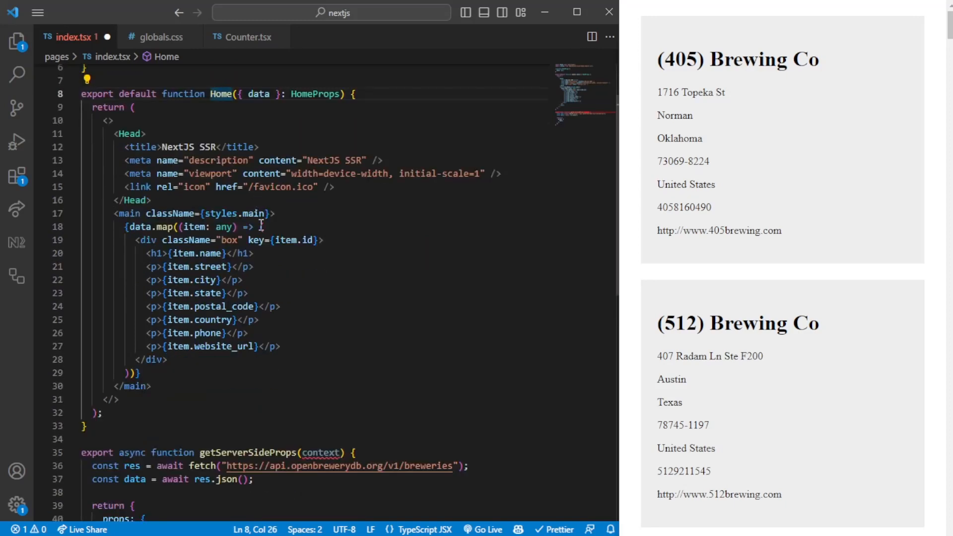
{"action": "left_click", "coordinate": [243, 280]}
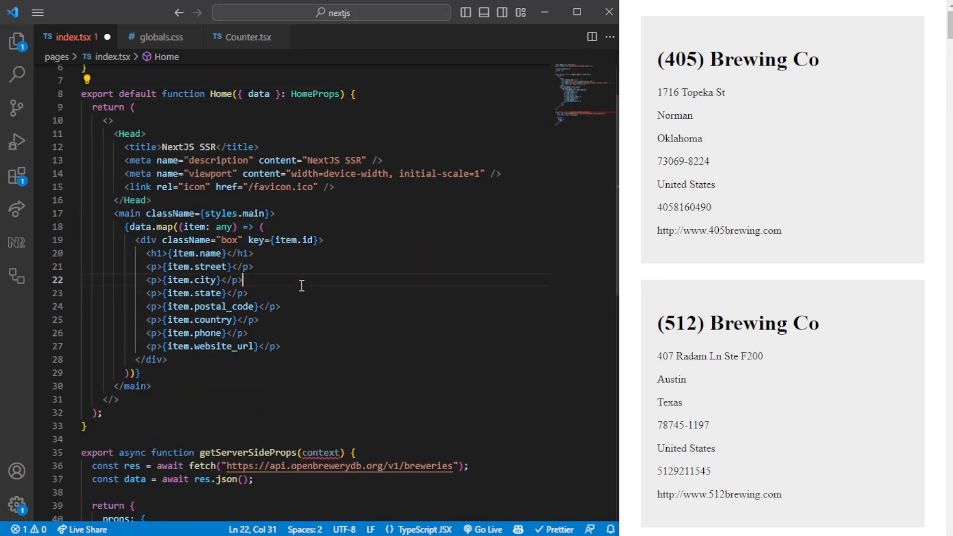
Begin a console.log in getServerSideProps while the terminal shows the dev server compile output
{"action": "left_click", "coordinate": [341, 343]}
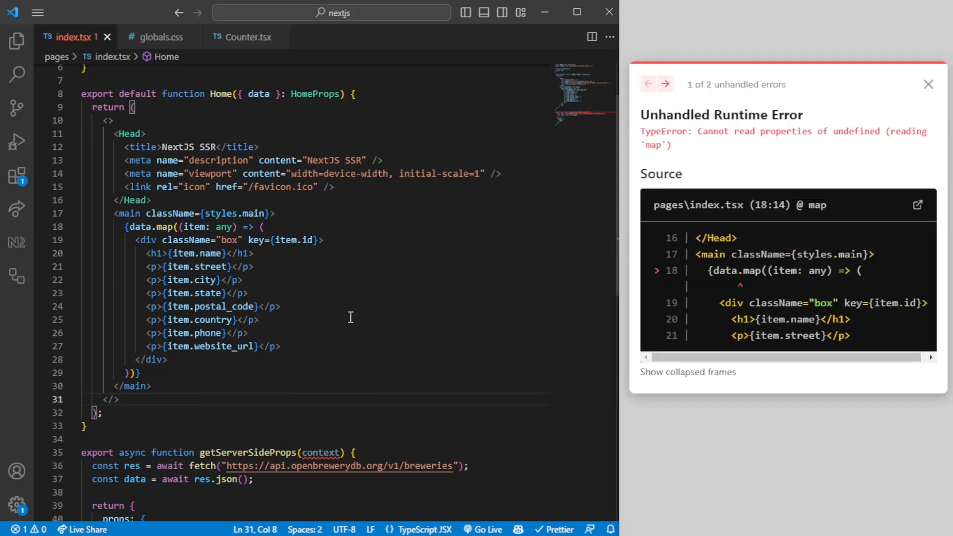
{"action": "mouse_move", "coordinate": [152, 224]}
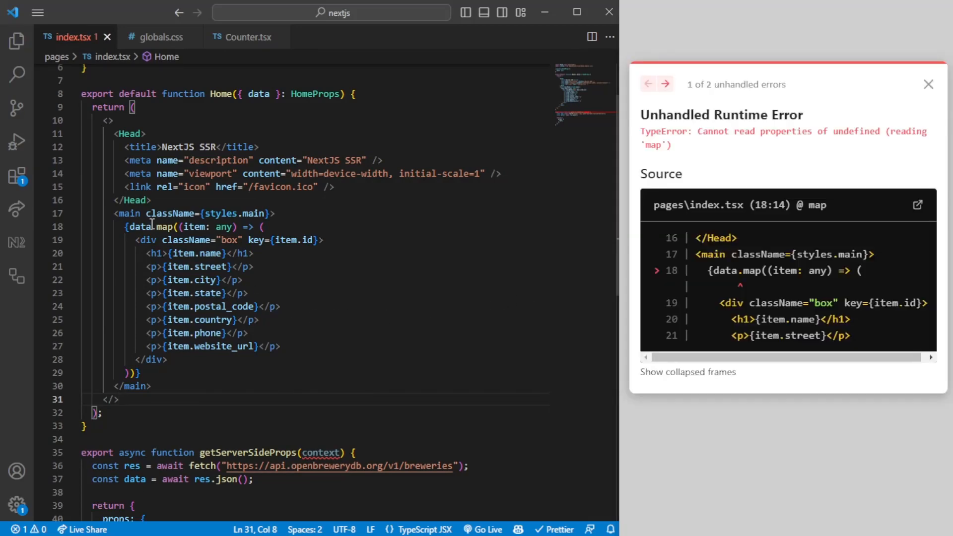
{"action": "scroll", "scroll_direction": "down", "scroll_amount": 3}
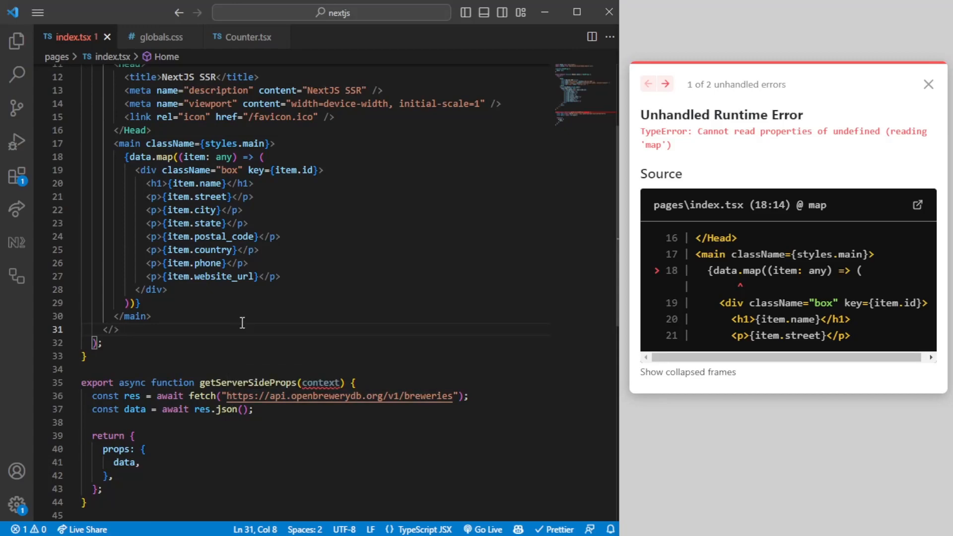
{"action": "type", "text": "co"}
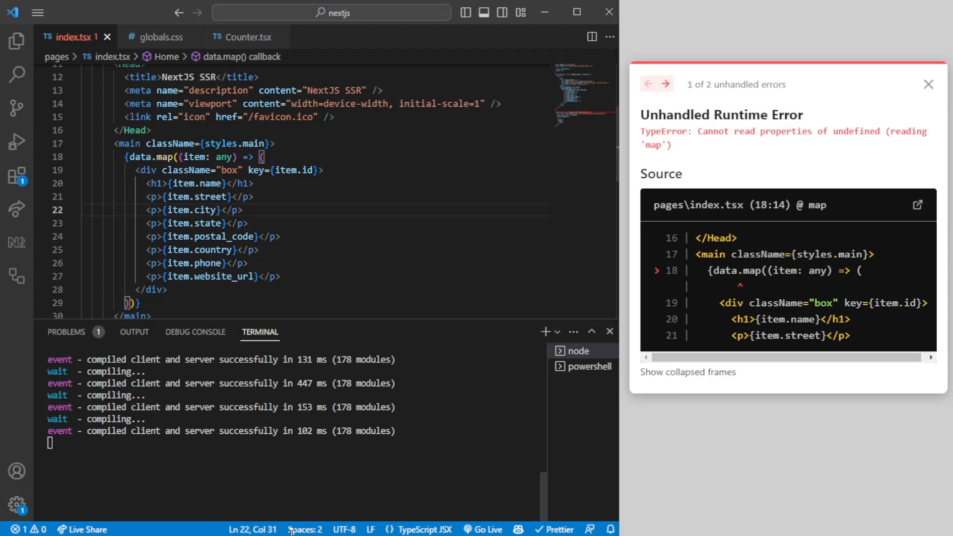
{"action": "scroll", "scroll_direction": "down", "scroll_amount": 3}
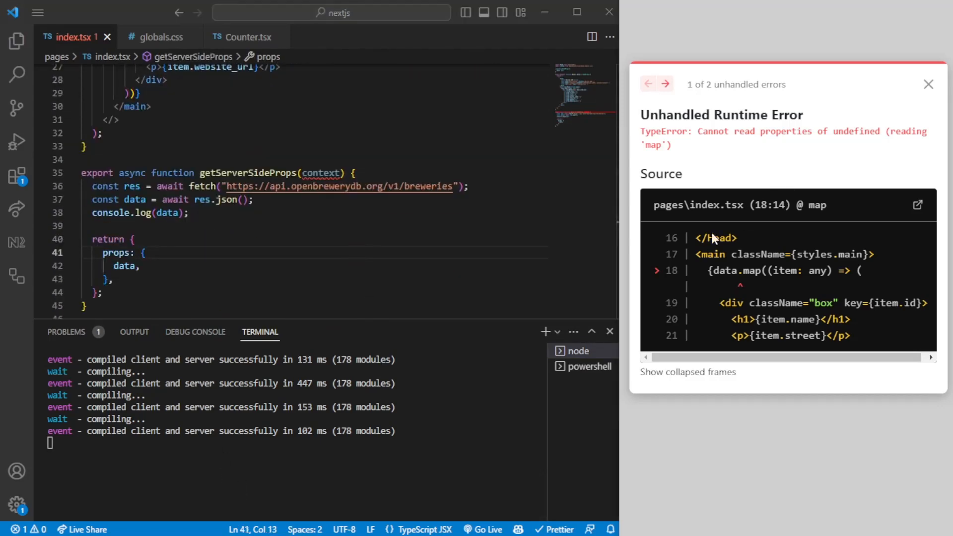
Reload the page and scroll through the brewery records logged in the terminal
{"action": "left_click", "coordinate": [929, 83]}
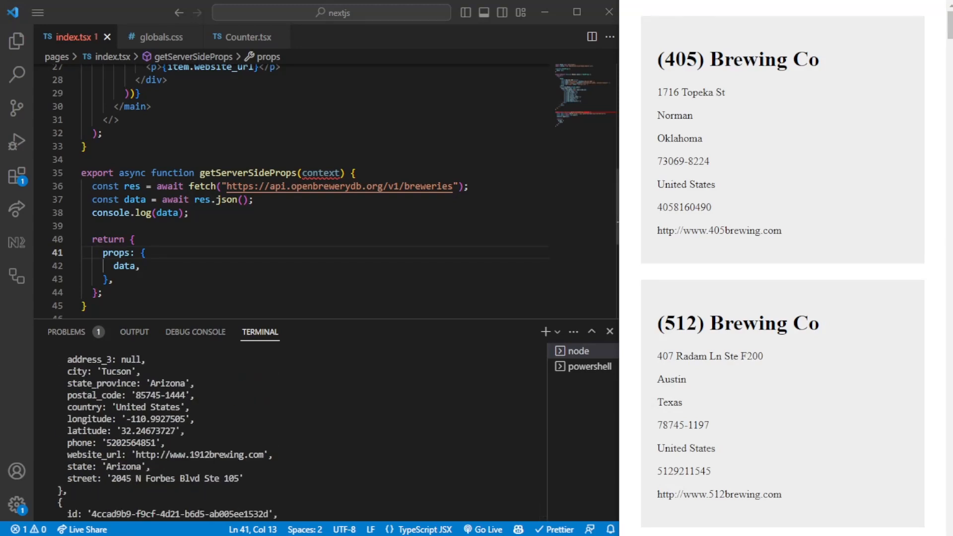
{"action": "scroll", "scroll_direction": "up", "scroll_amount": 3}
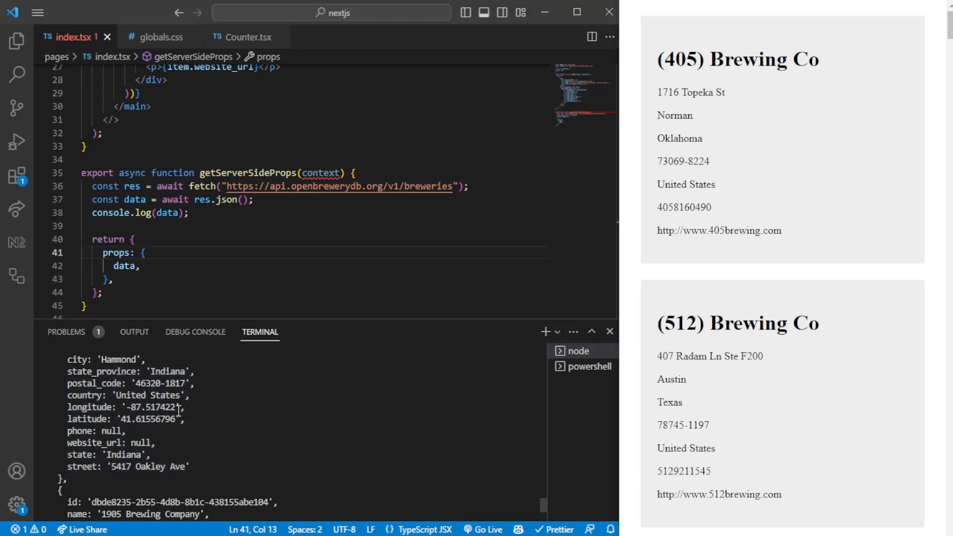
{"action": "scroll", "scroll_direction": "down", "scroll_amount": 3}
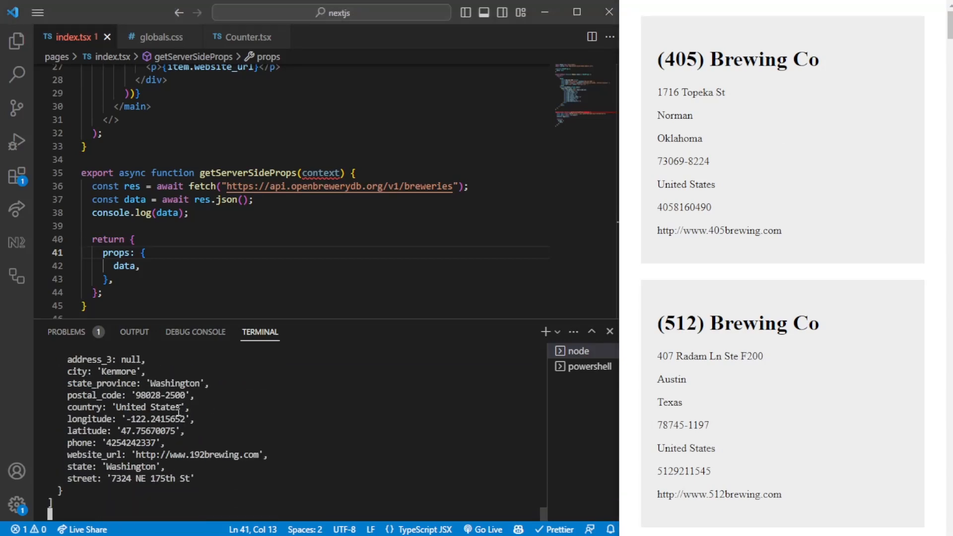
{"action": "mouse_move", "coordinate": [332, 308]}
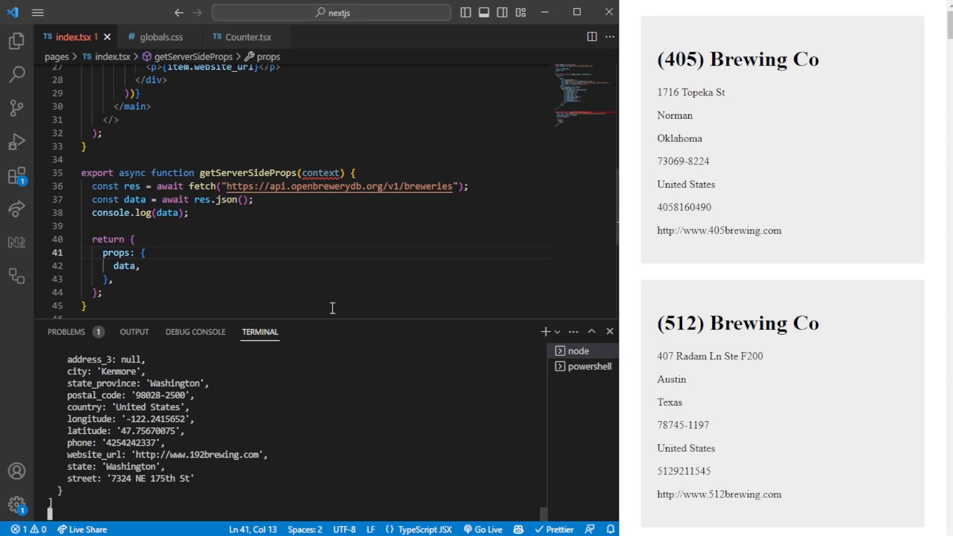
{"action": "scroll", "scroll_direction": "down", "scroll_amount": 3}
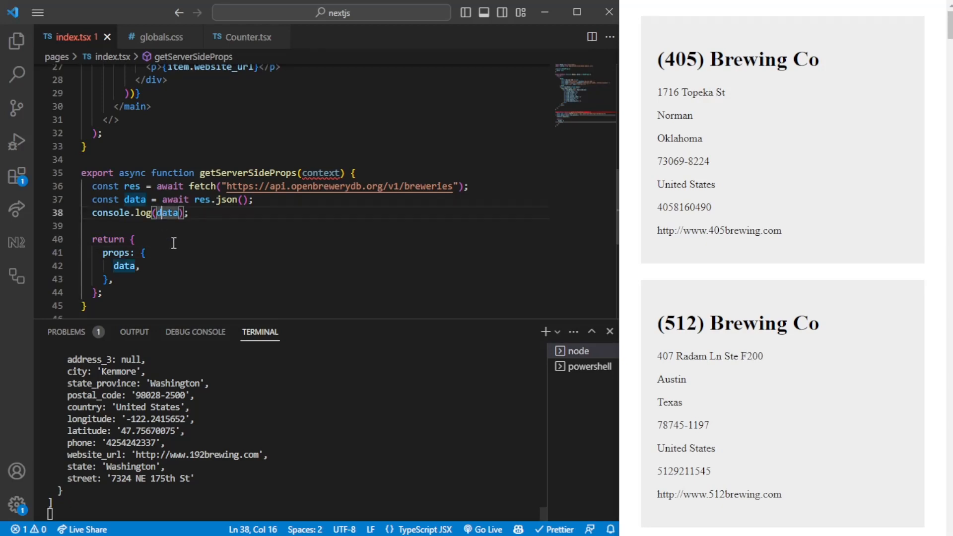
{"action": "mouse_move", "coordinate": [291, 317]}
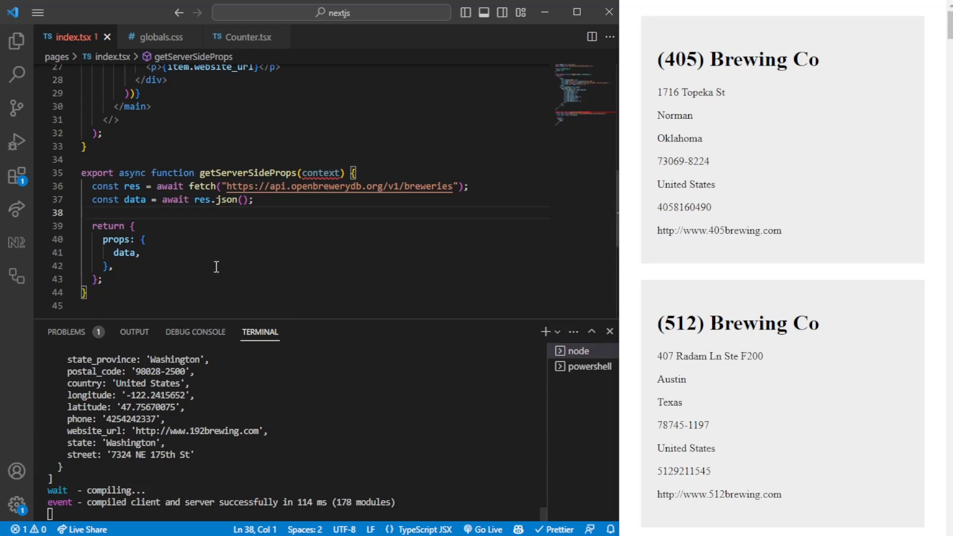
Review Home's JSX, then move to the end of the res.json() data line in getServerSideProps
{"action": "scroll", "scroll_direction": "up", "scroll_amount": 3}
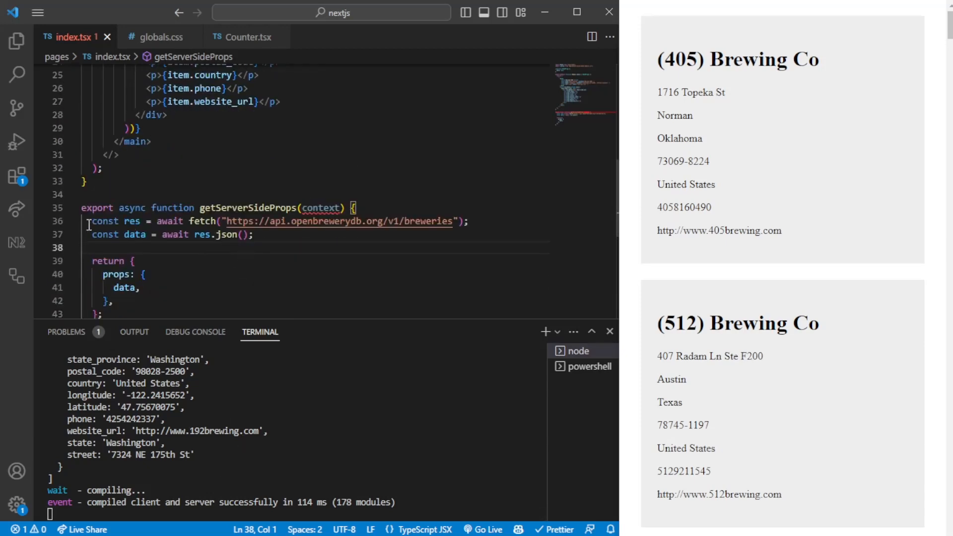
{"action": "scroll", "scroll_direction": "up", "scroll_amount": 3}
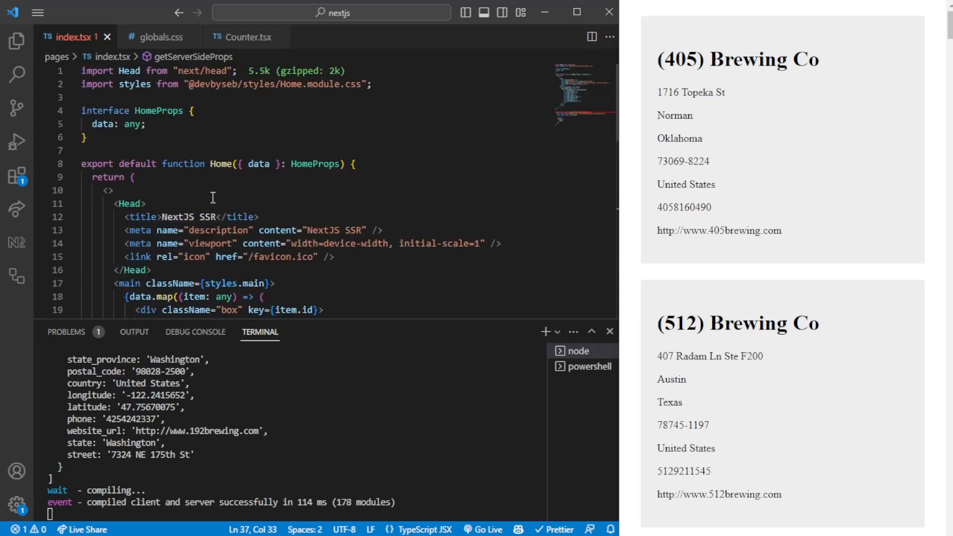
{"action": "left_click", "coordinate": [239, 164]}
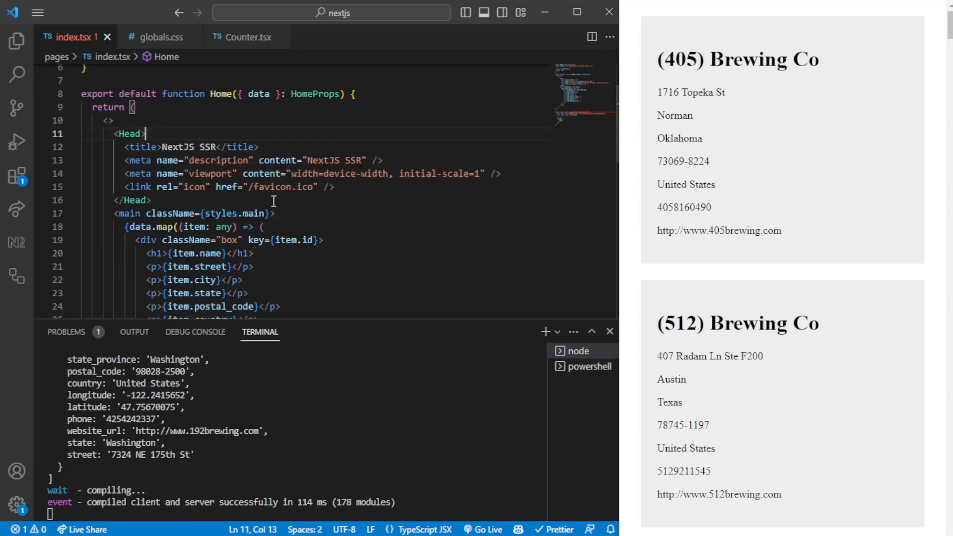
{"action": "scroll", "scroll_direction": "down", "scroll_amount": 3}
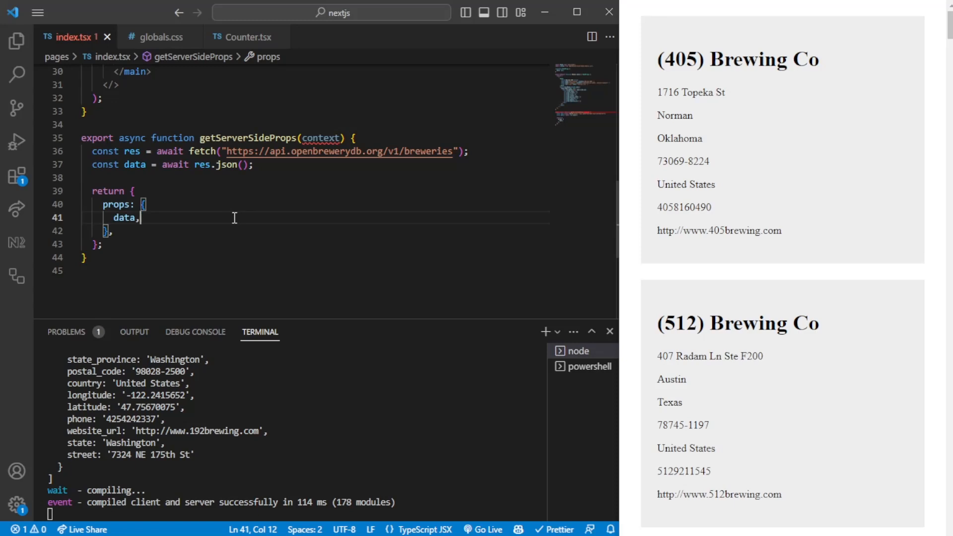
{"action": "left_click", "coordinate": [306, 164]}
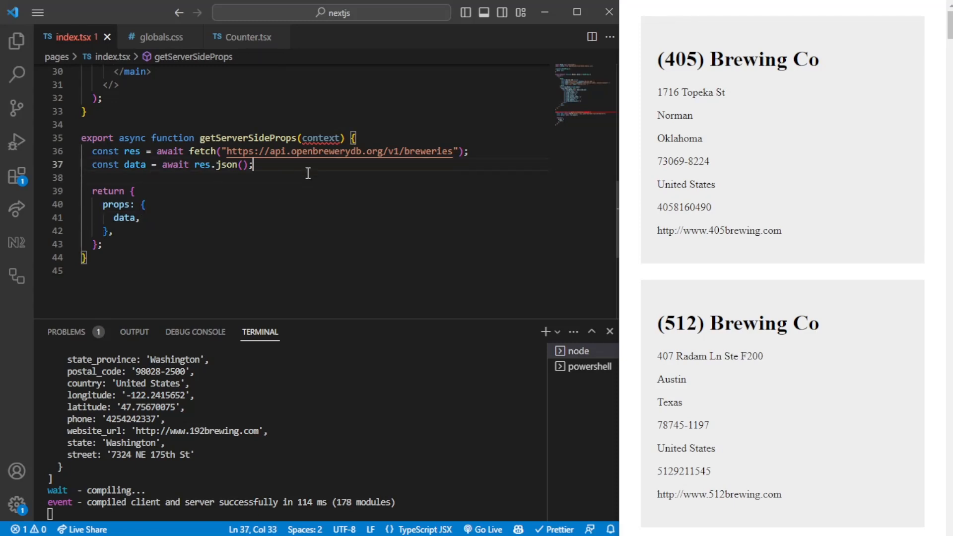
Log the context object and highlight its empty query entry in the terminal dump
{"action": "type", "text": "console.log"}
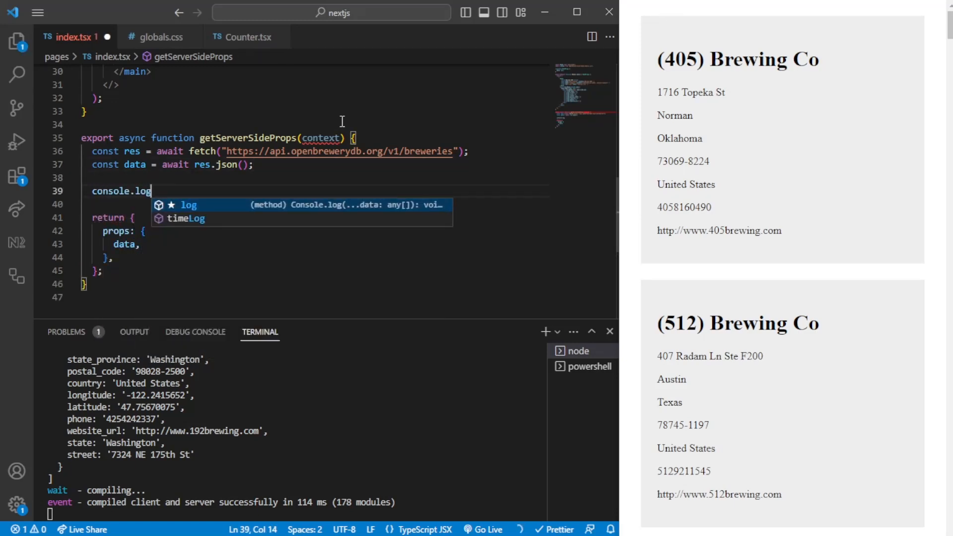
{"action": "type", "text": "(context);"}
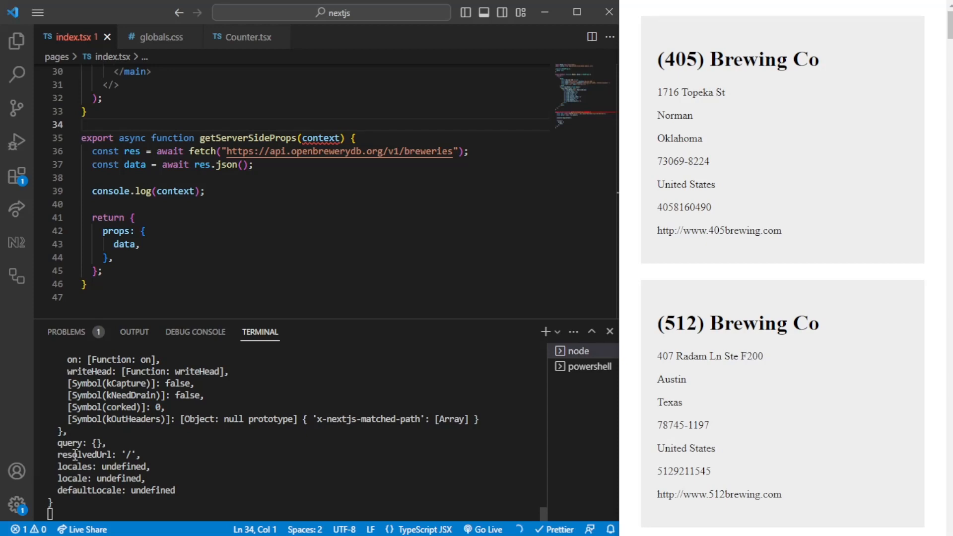
{"action": "double_click", "coordinate": [80, 443]}
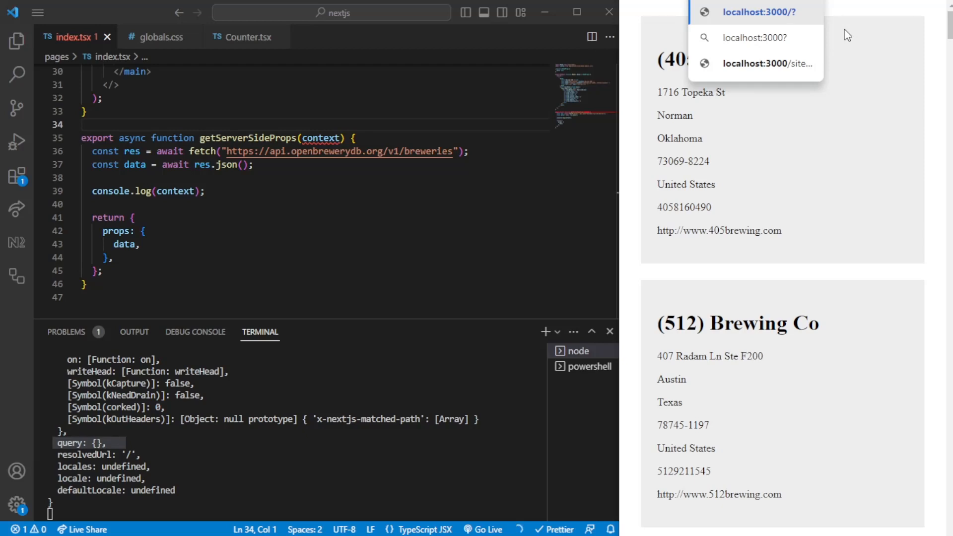
Load the page with ?test=true and inspect query { test: 'true' } and resolvedUrl '/?test=true' in the log
{"action": "type", "text": "qu"}
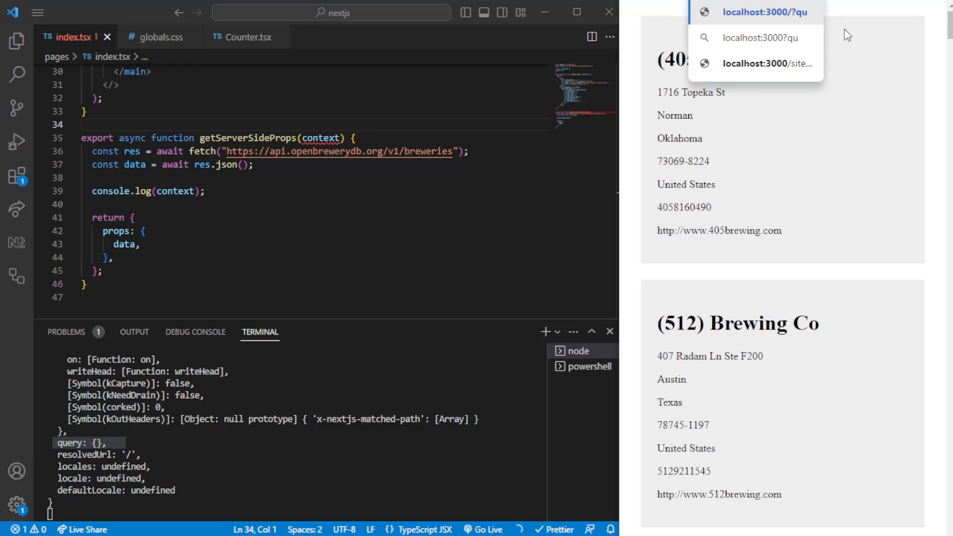
{"action": "type", "text": "test="}
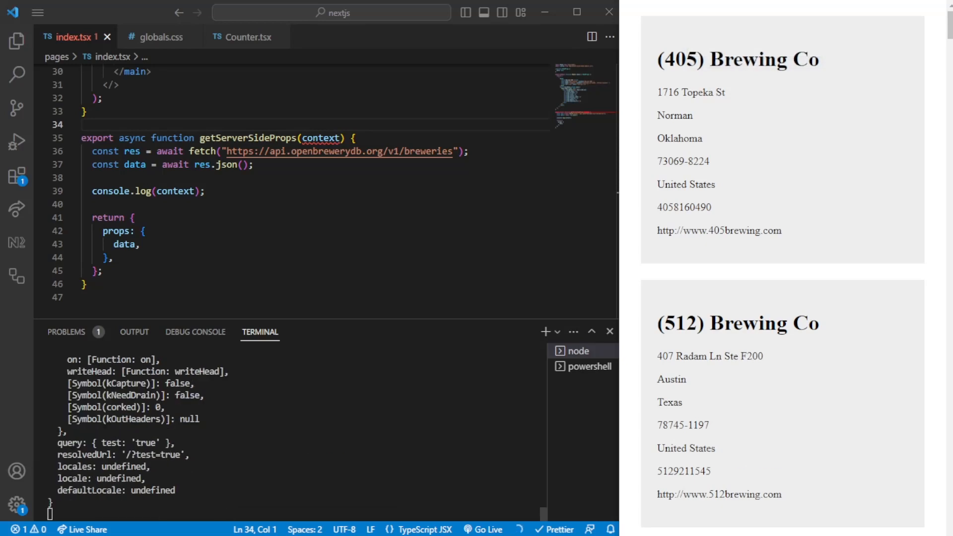
{"action": "double_click", "coordinate": [113, 443]}
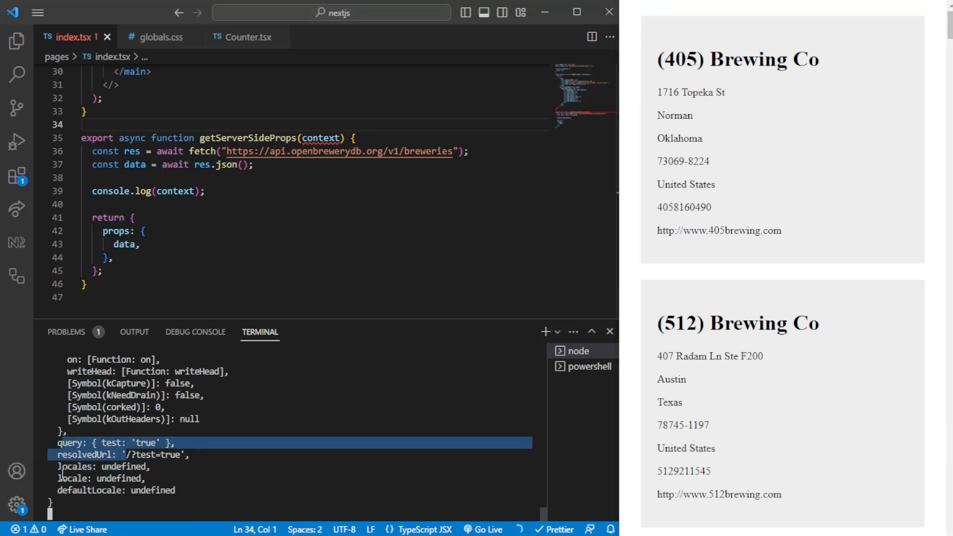
{"action": "scroll", "scroll_direction": "down", "scroll_amount": 3}
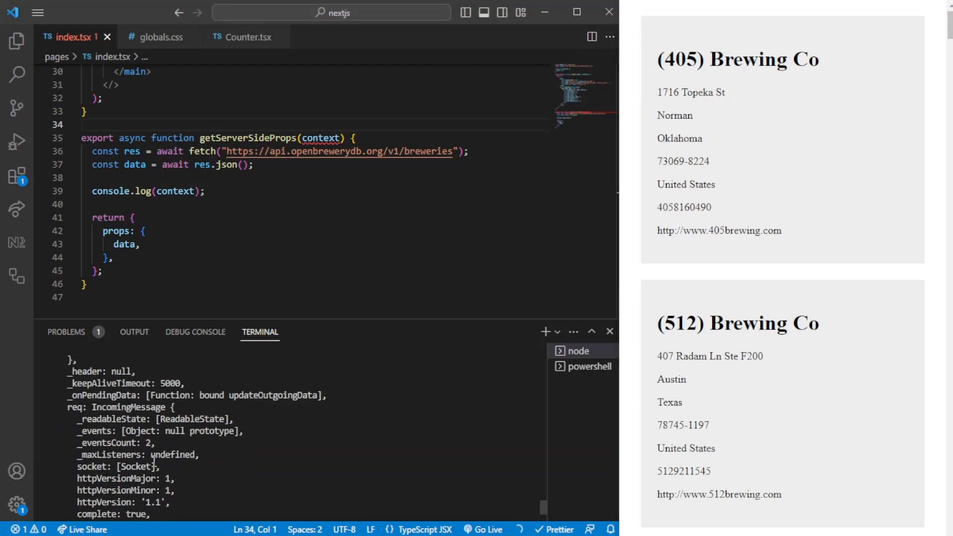
{"action": "scroll", "scroll_direction": "down", "scroll_amount": 3}
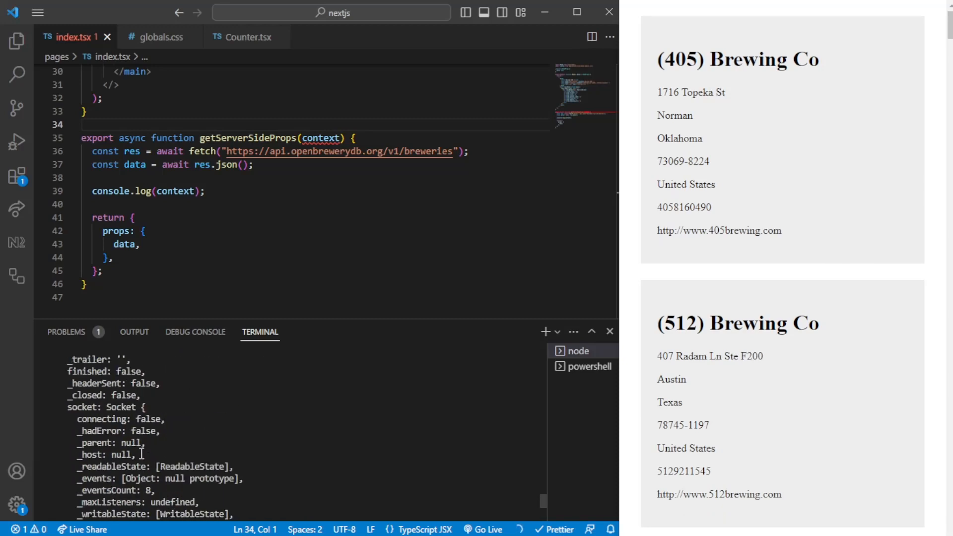
{"action": "scroll", "scroll_direction": "down", "scroll_amount": 3}
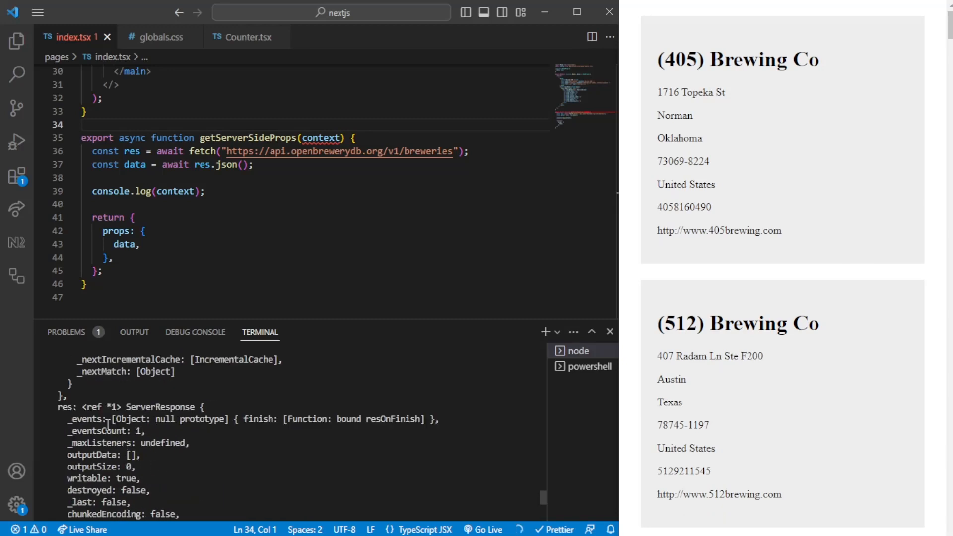
{"action": "scroll", "scroll_direction": "down", "scroll_amount": 3}
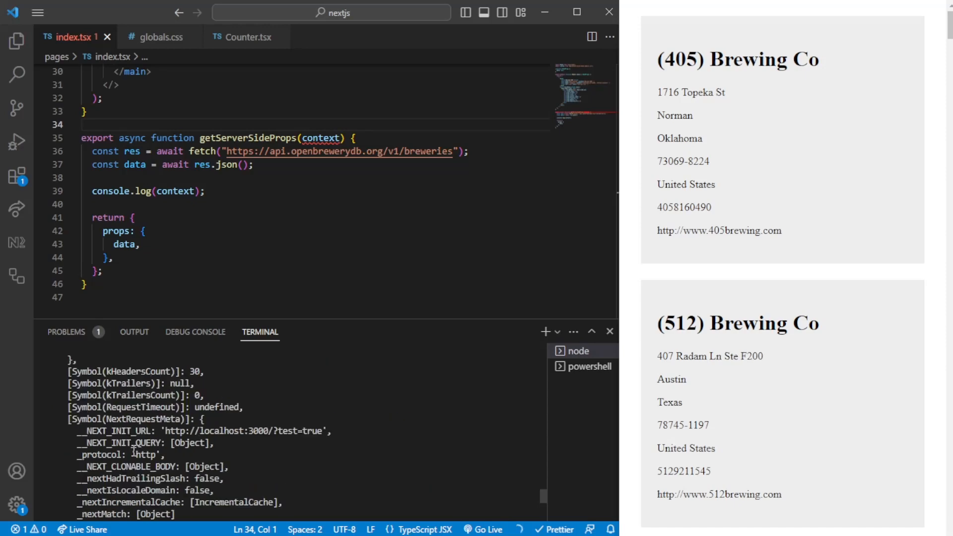
{"action": "scroll", "scroll_direction": "down", "scroll_amount": 3}
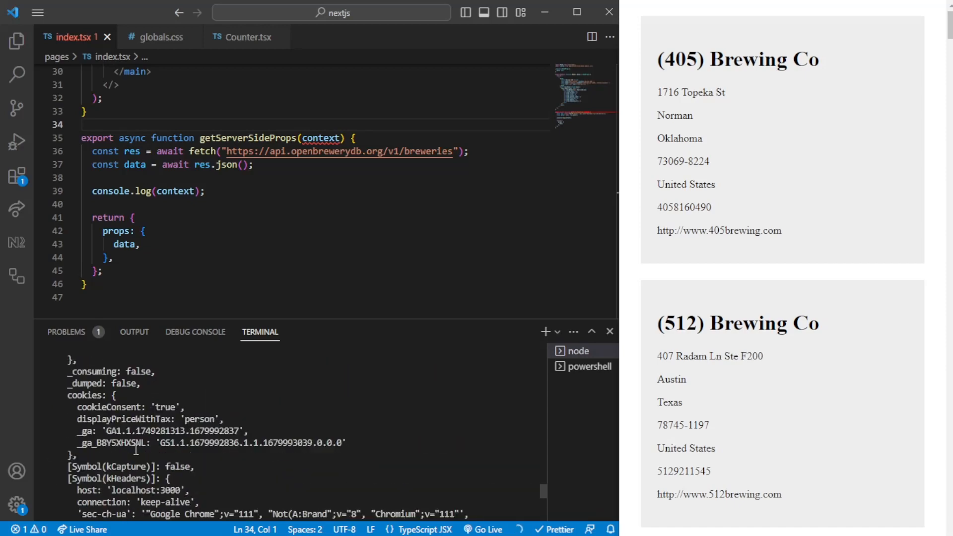
{"action": "scroll", "scroll_direction": "down", "scroll_amount": 3}
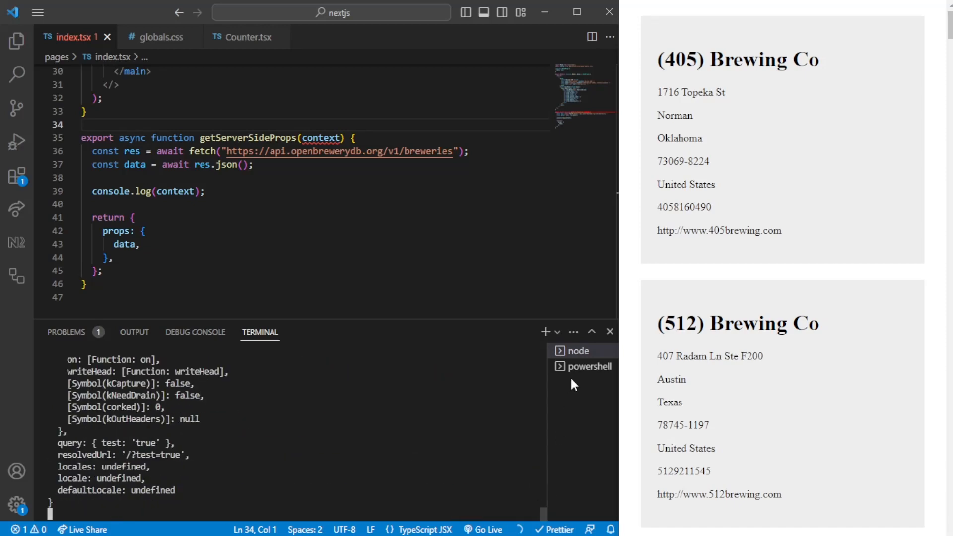
Switch back to the node terminal and select the Brewing Co heading text in the page
{"action": "left_click", "coordinate": [588, 367]}
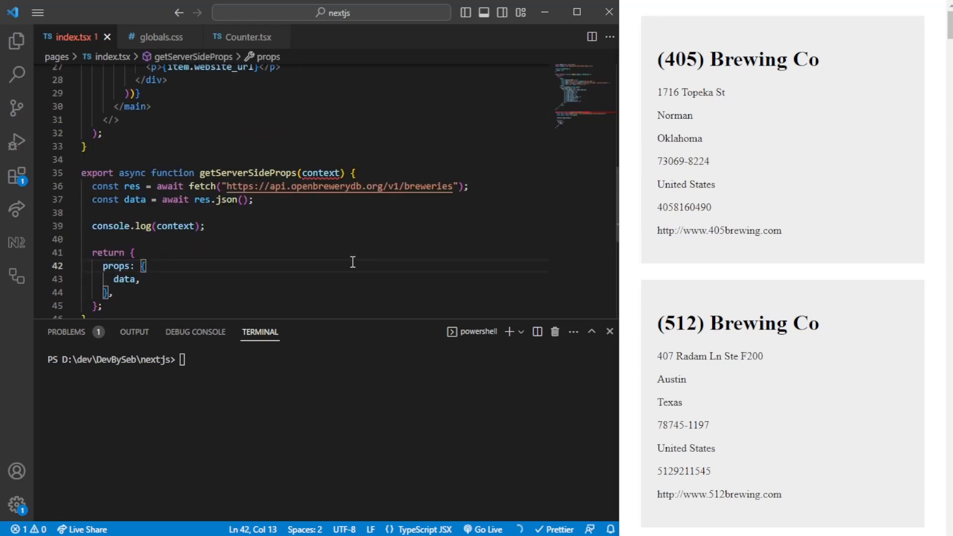
{"action": "mouse_move", "coordinate": [316, 215]}
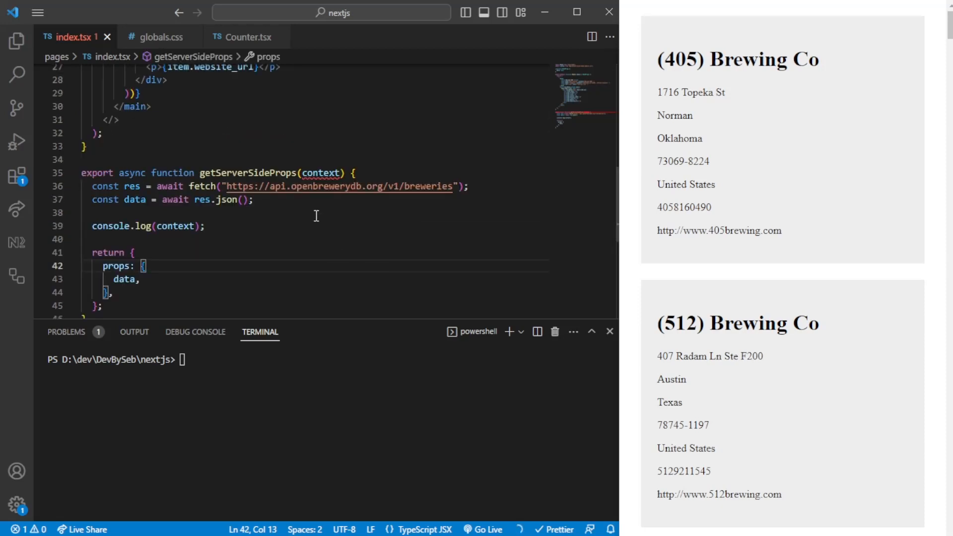
{"action": "mouse_move", "coordinate": [341, 185]}
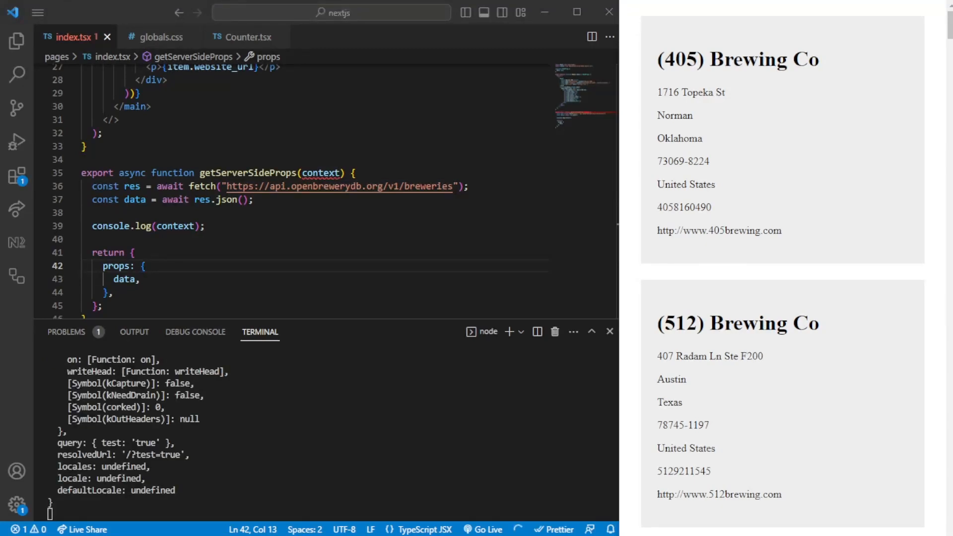
{"action": "double_click", "coordinate": [763, 58]}
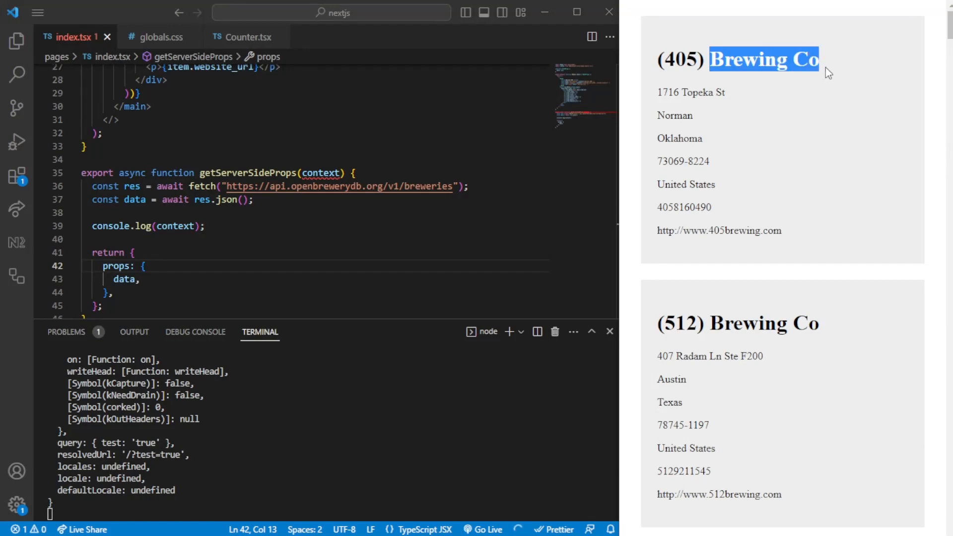
{"action": "mouse_move", "coordinate": [740, 176]}
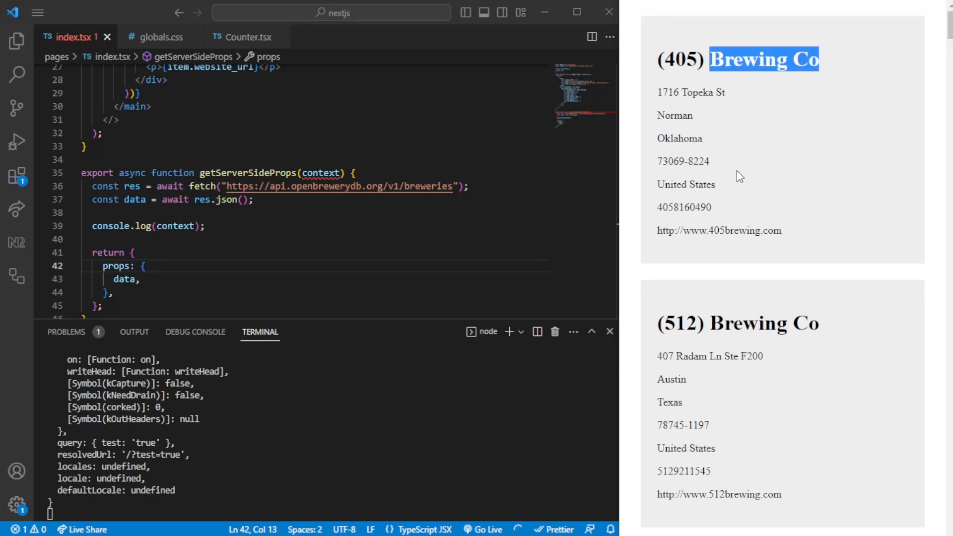
{"action": "mouse_move", "coordinate": [835, 140]}
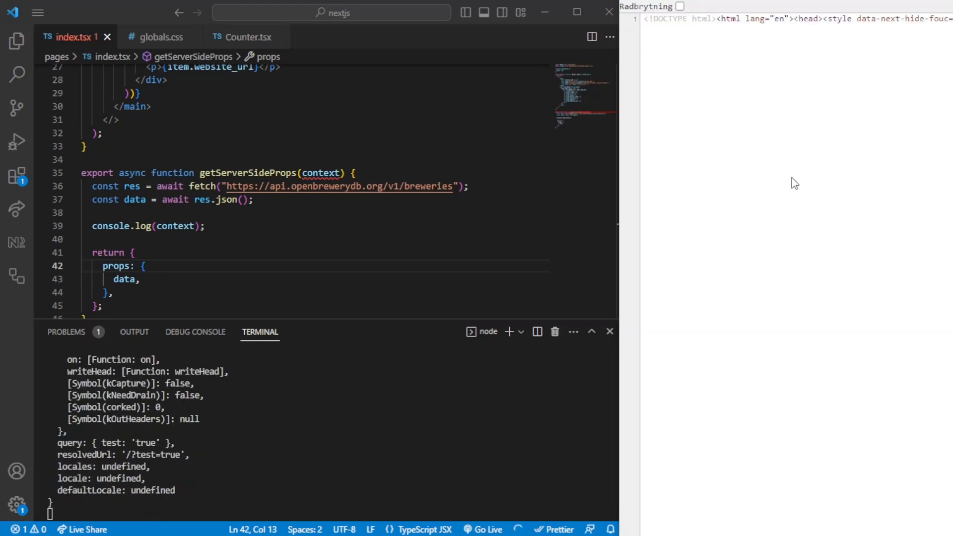
Search the page source for 'Brewing Co' to confirm the heading is server-rendered
{"action": "type", "text": "Brewing Co"}
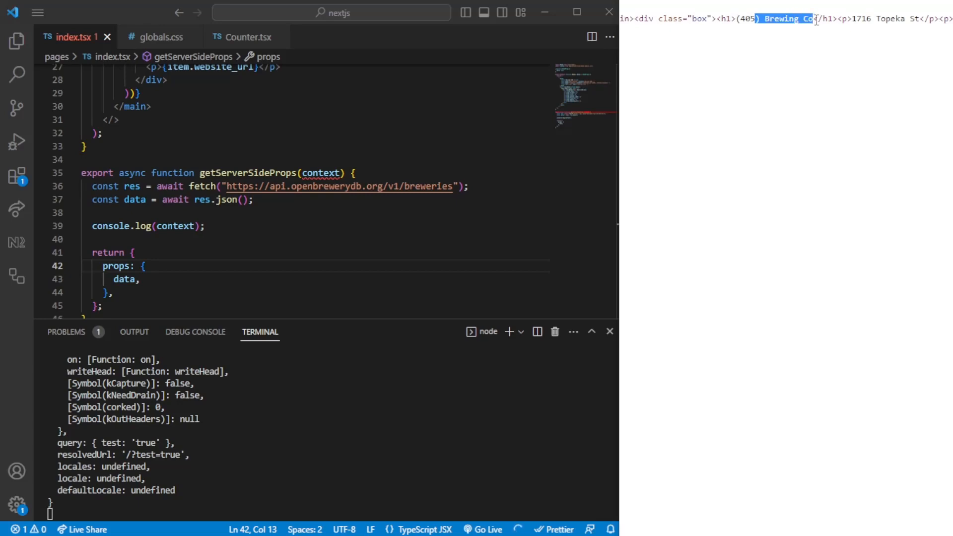
{"action": "mouse_move", "coordinate": [816, 48]}
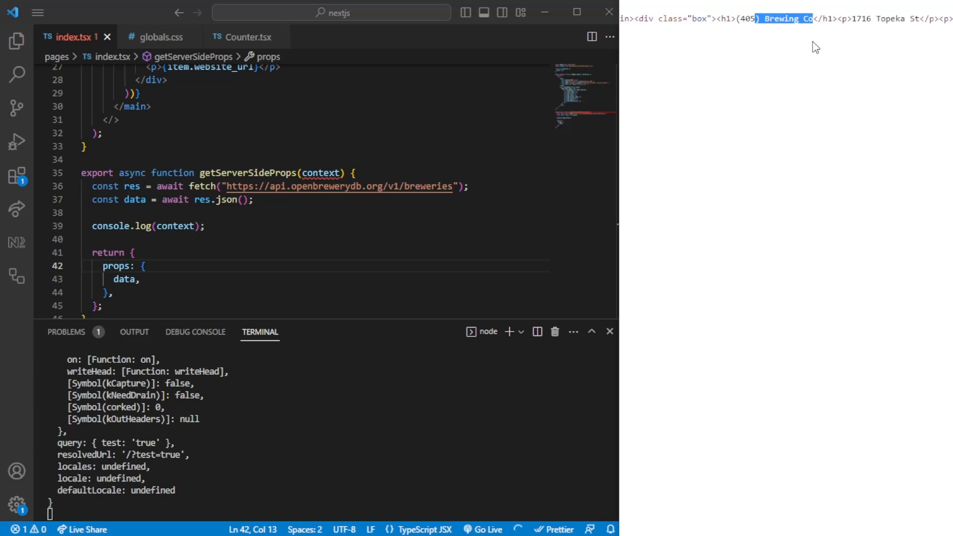
{"action": "mouse_move", "coordinate": [825, 59]}
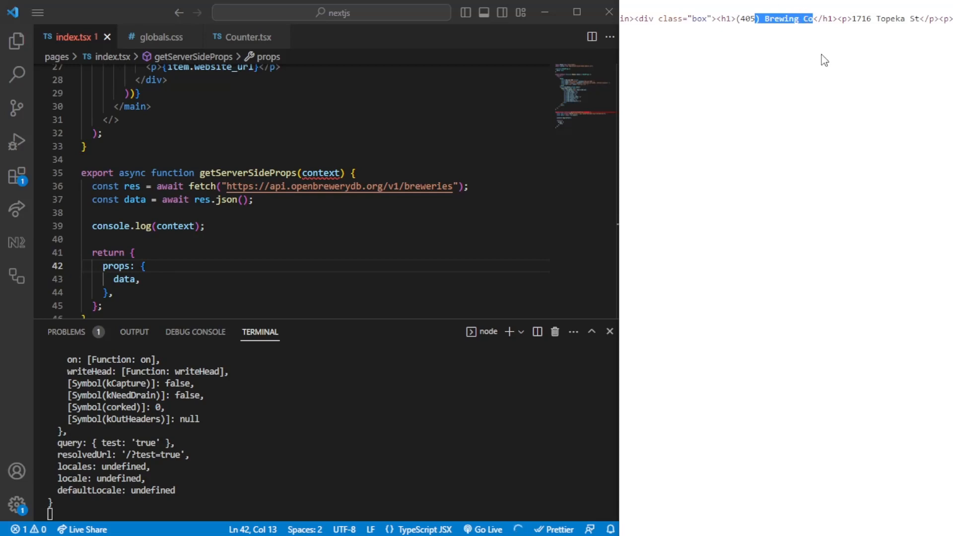
{"action": "mouse_move", "coordinate": [815, 91]}
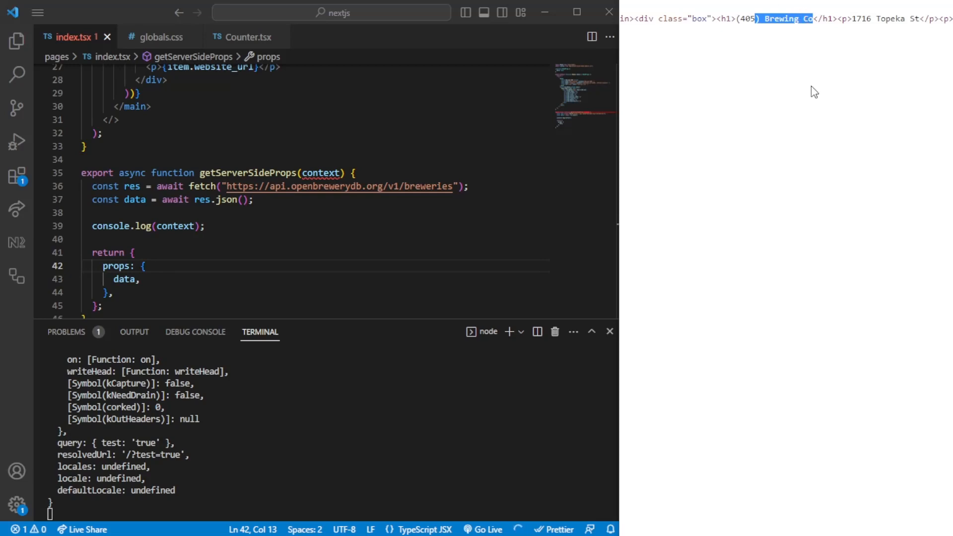
{"action": "mouse_move", "coordinate": [820, 85]}
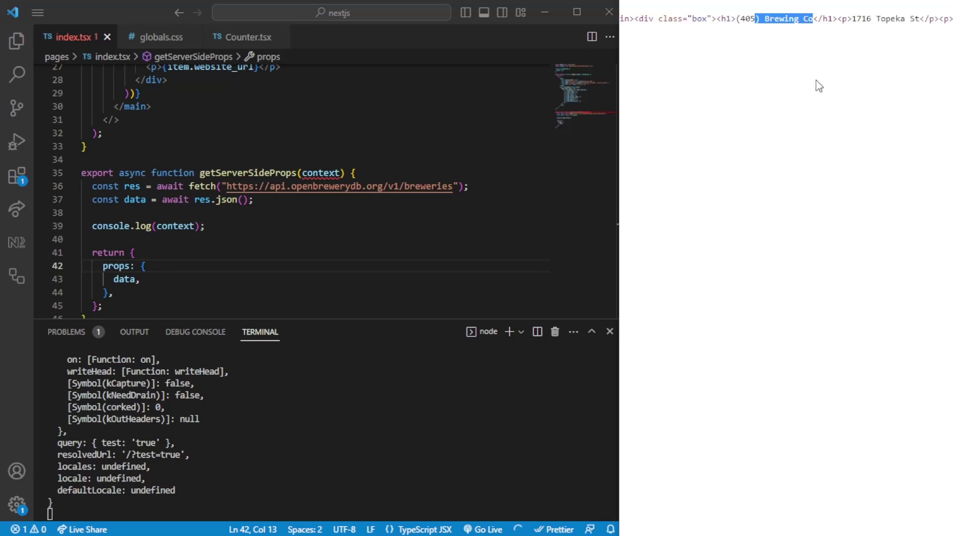
{"action": "mouse_move", "coordinate": [819, 40]}
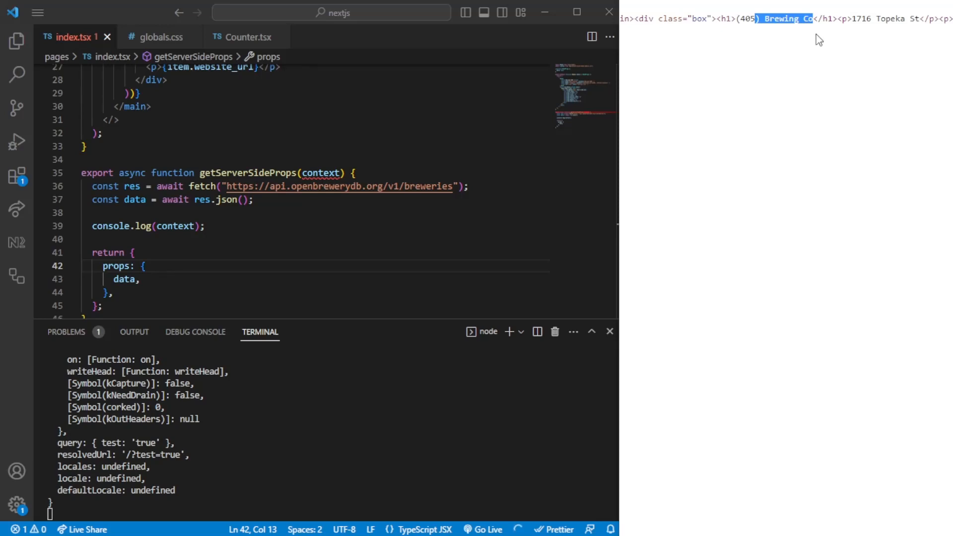
{"action": "mouse_move", "coordinate": [852, 60]}
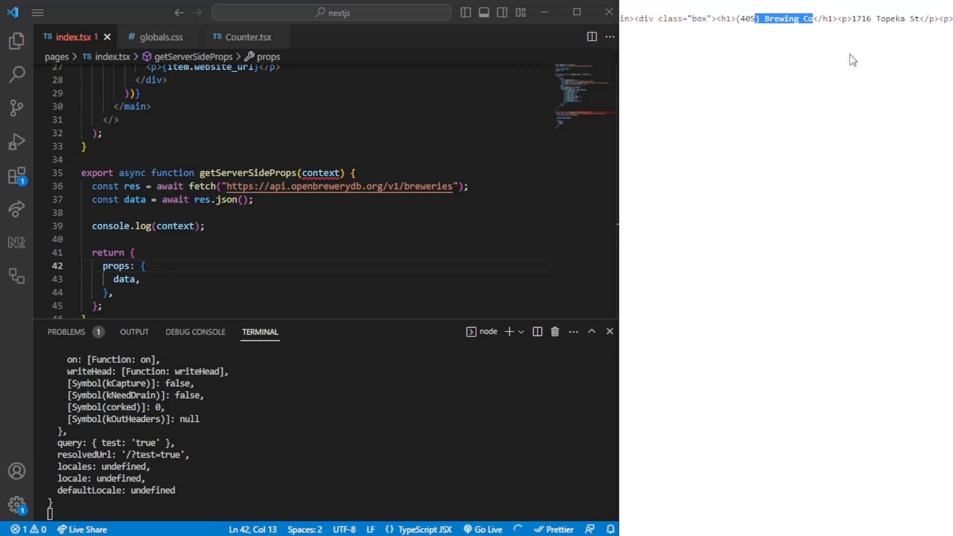
{"action": "mouse_move", "coordinate": [792, 35]}
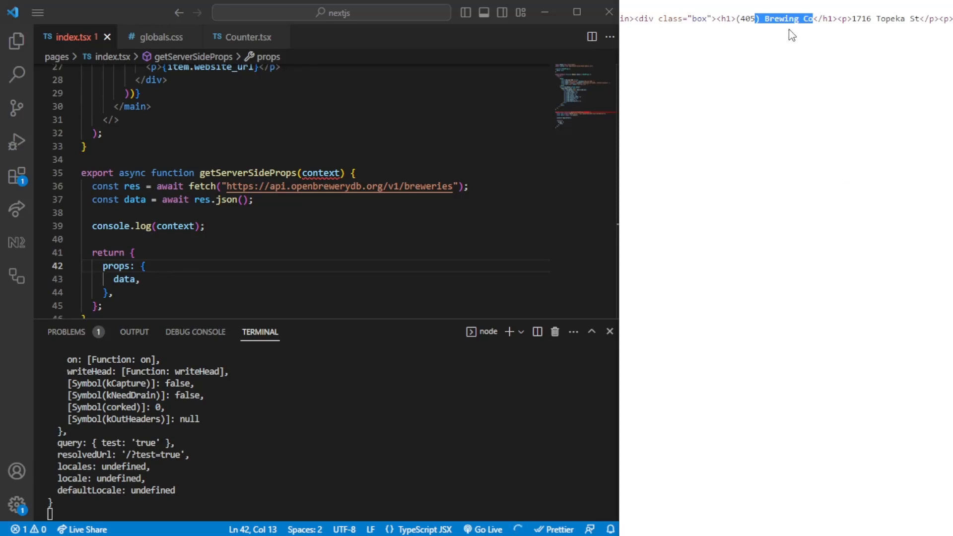
{"action": "mouse_move", "coordinate": [792, 34]}
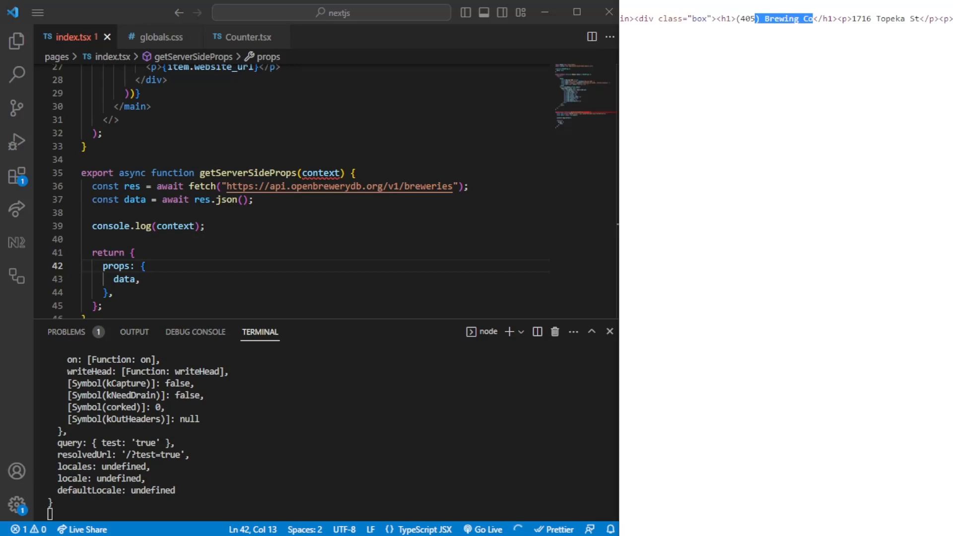